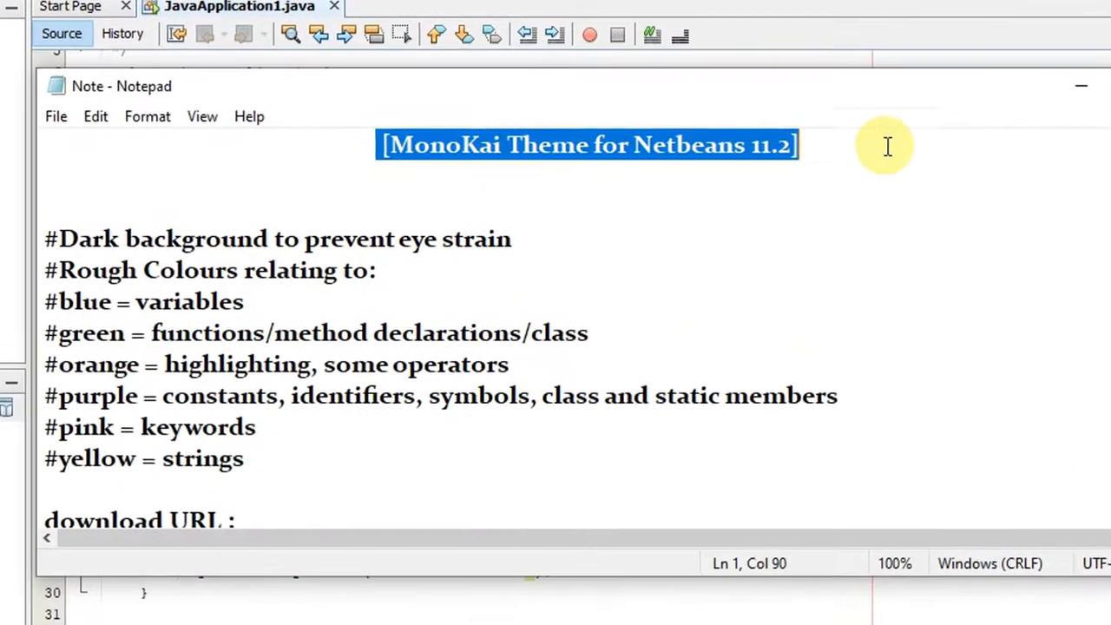
mouse_move(875, 166)
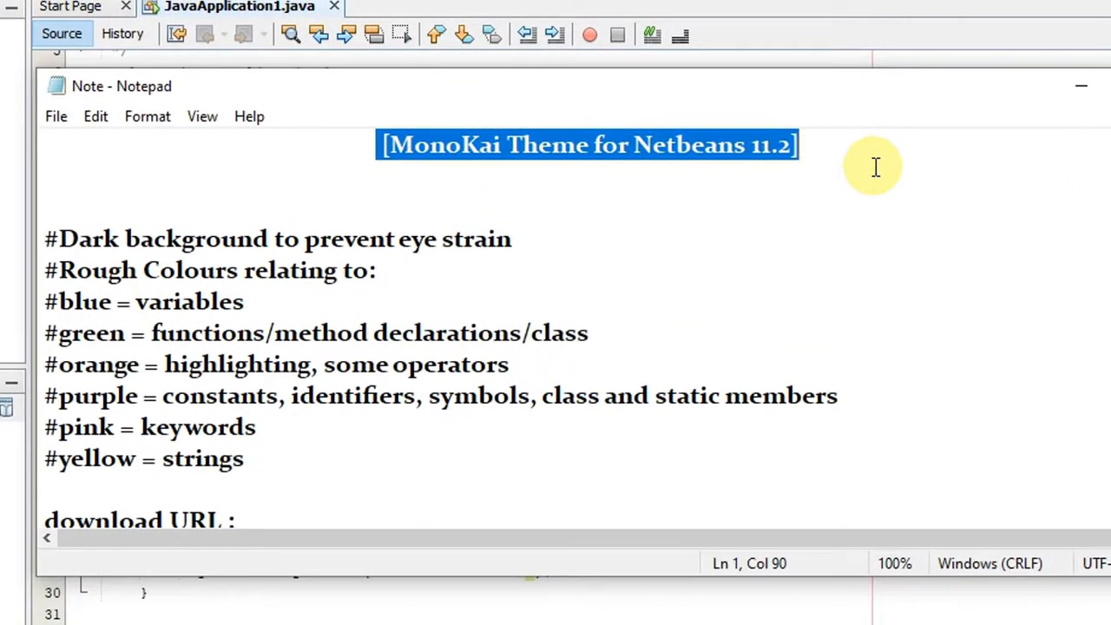
mouse_move(847, 164)
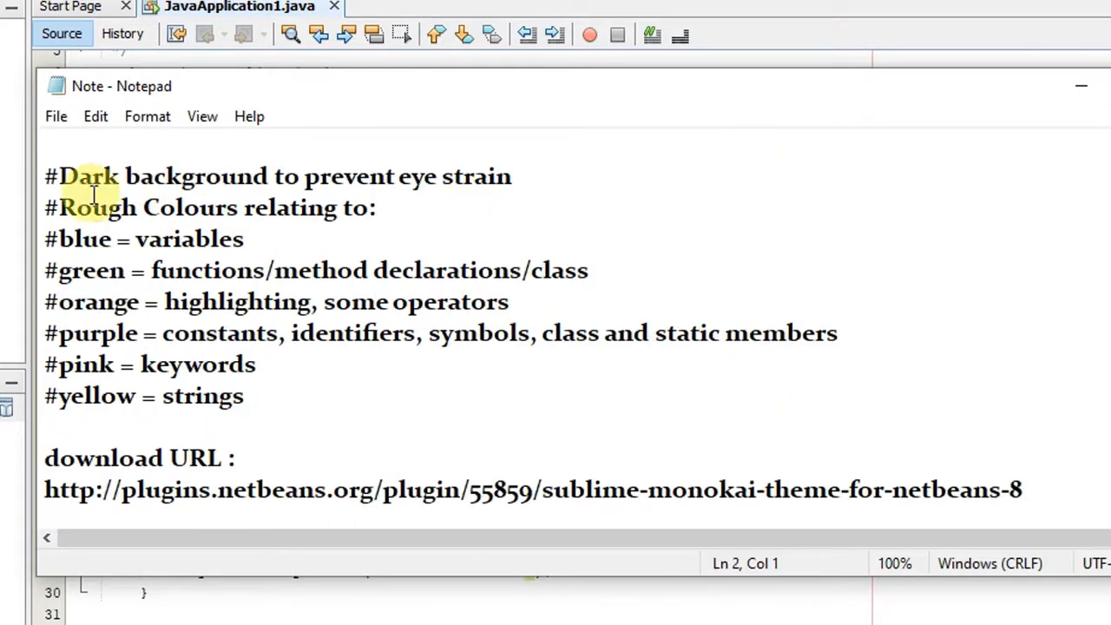
Step: Highlight the Monokai theme colour notes and the plugin download URL line in Notepad
drag(46, 177, 246, 395)
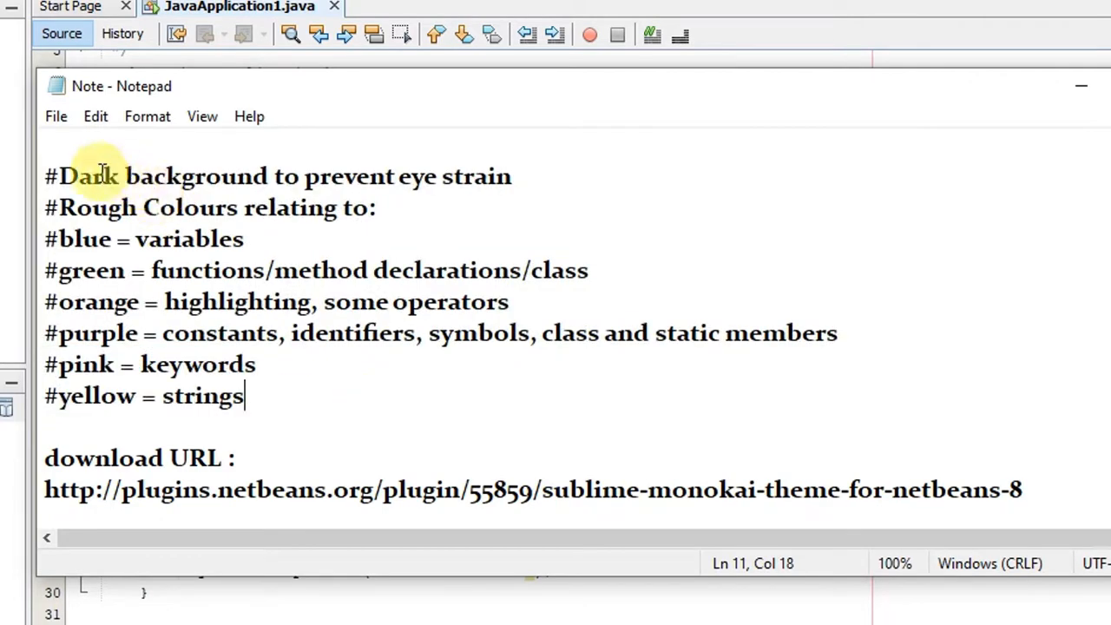
drag(76, 209, 356, 208)
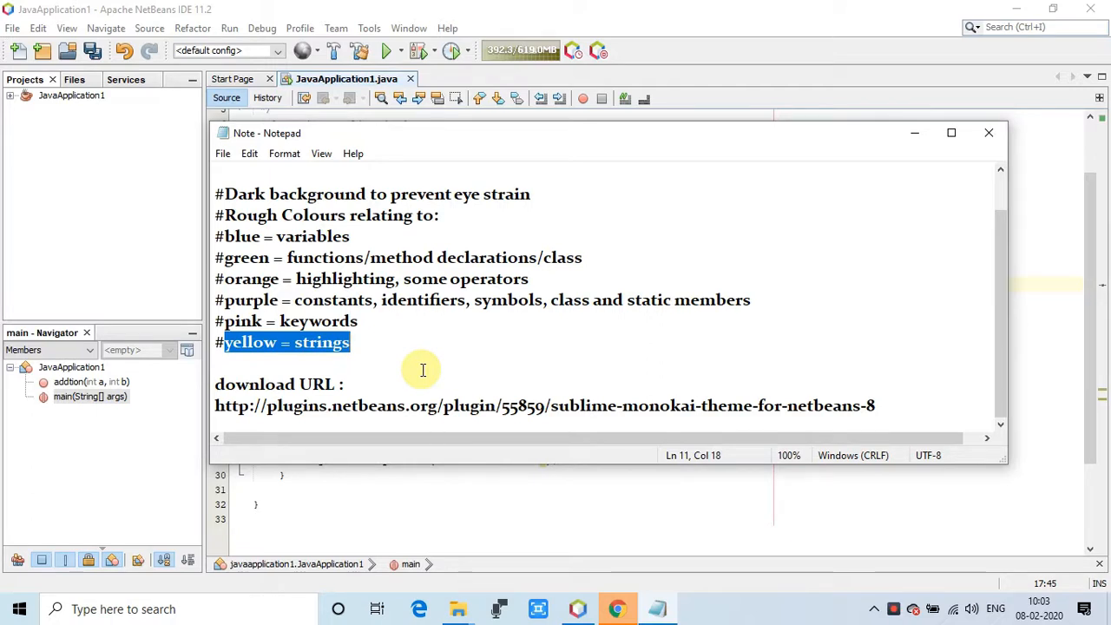
mouse_move(378, 191)
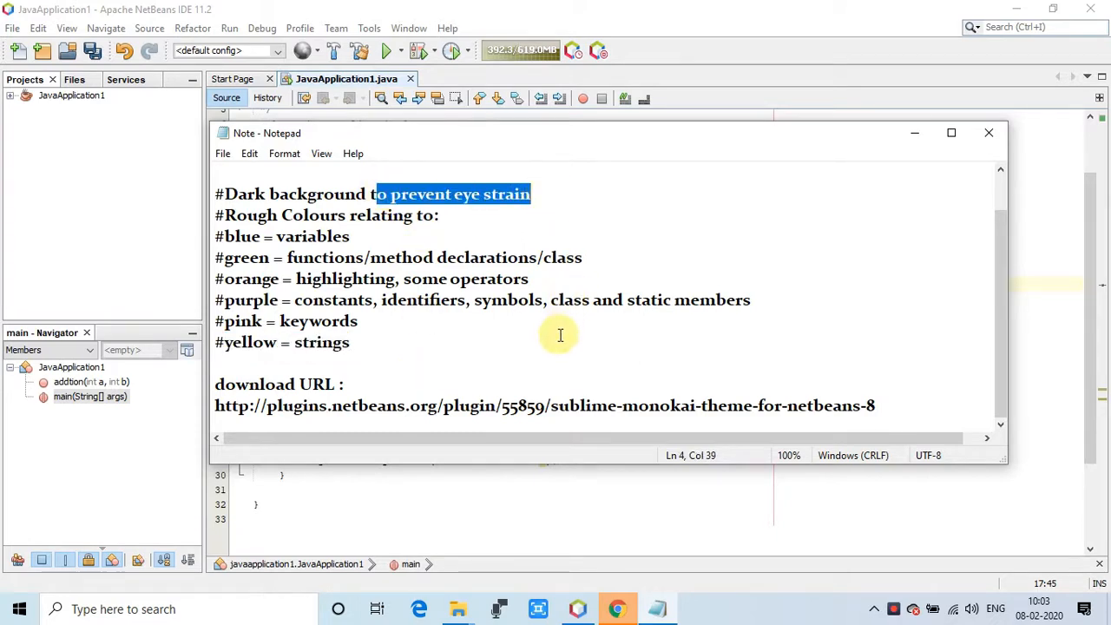
click(217, 406)
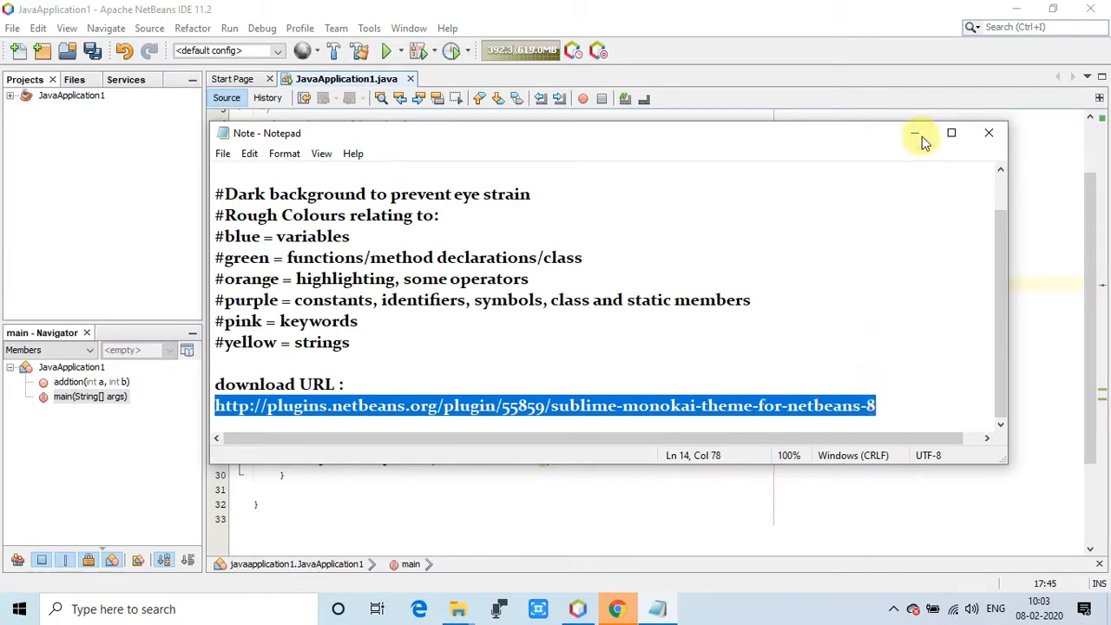
Step: Enter plugins.netbeans.org/plugin/55859/sublime-monokai-theme-for-netbeans-8 in Chrome's address bar
click(618, 608)
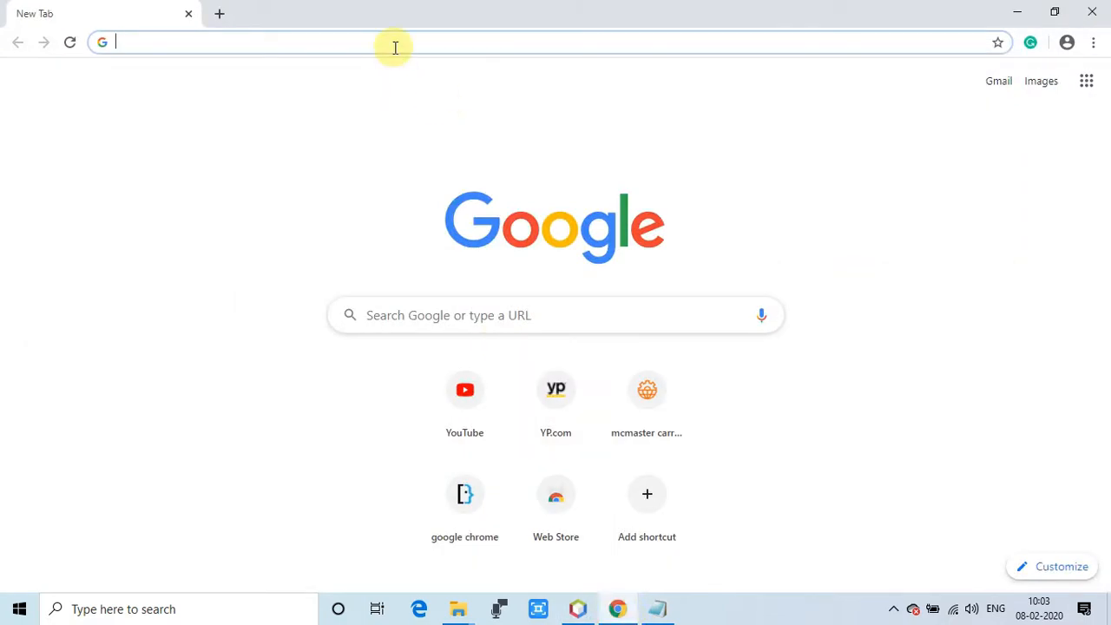
text(http://plugins.netbeans.org/plugin/55859/sublime-monokai-theme-for-netbeans-8)
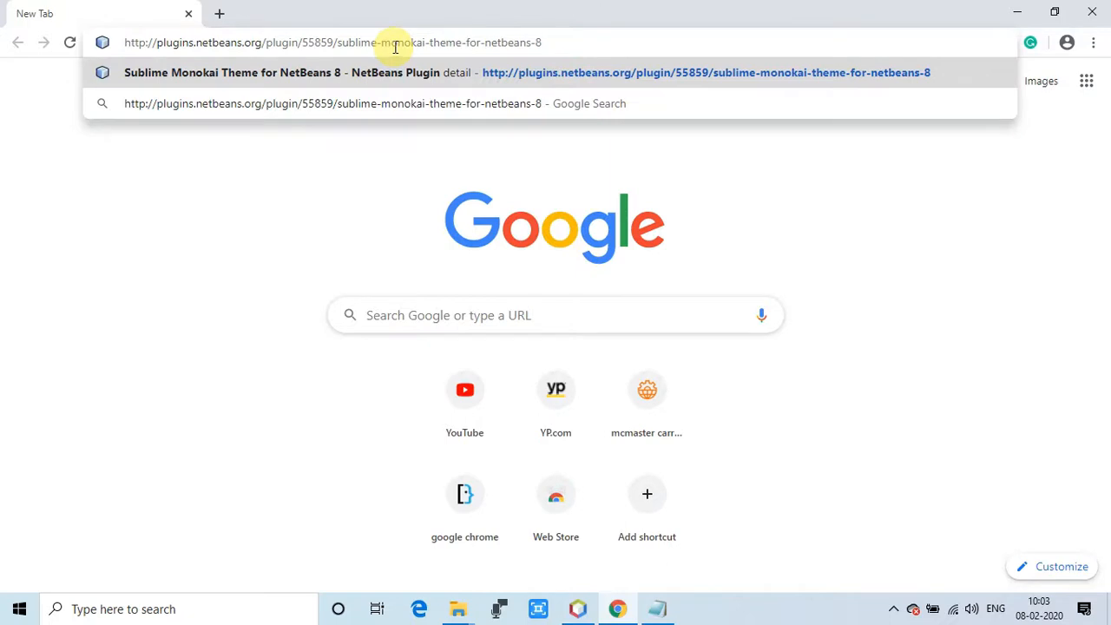
mouse_move(567, 43)
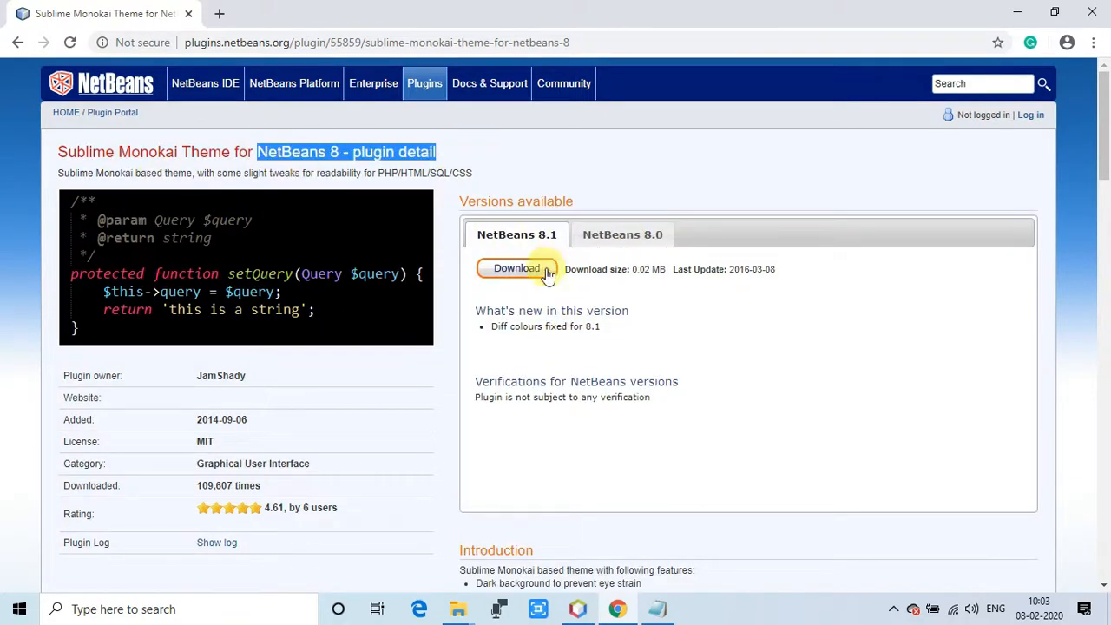
mouse_move(517, 268)
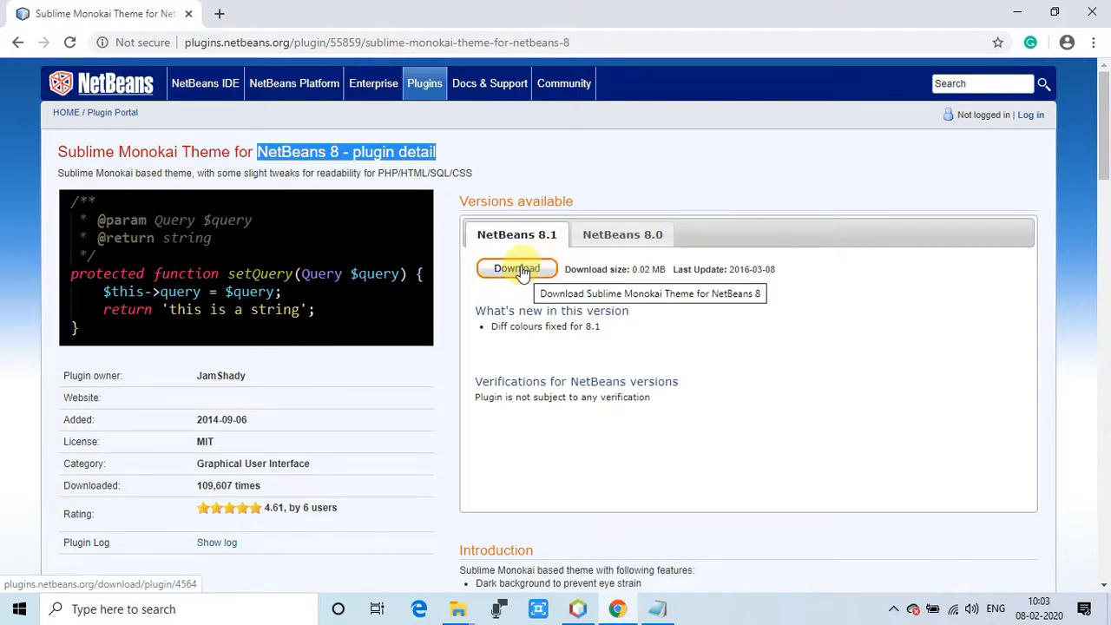
mouse_move(616, 356)
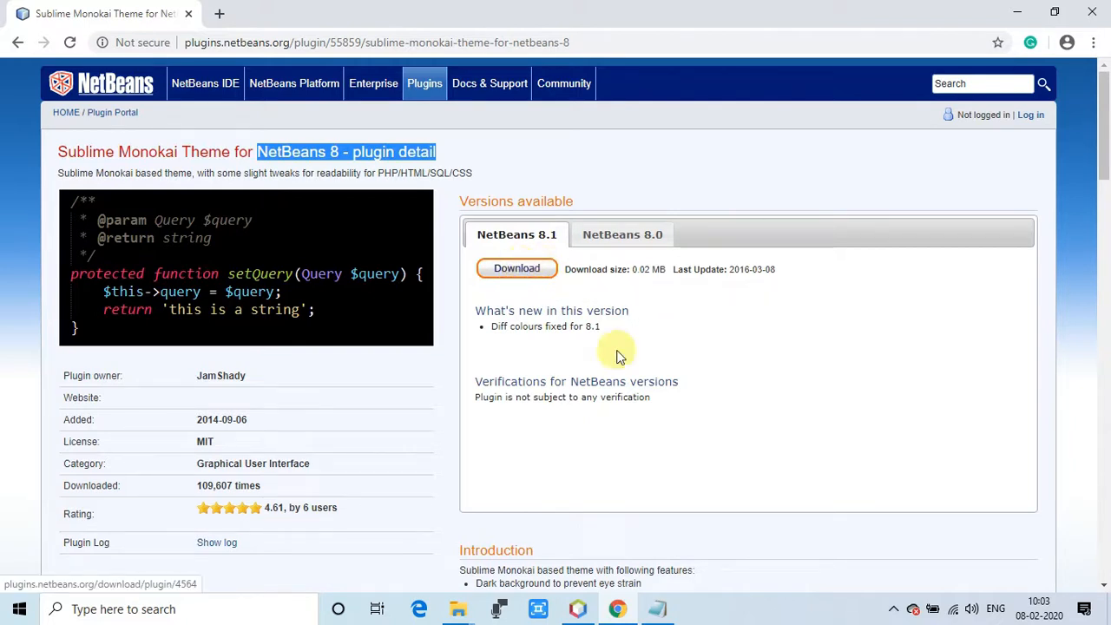
mouse_move(611, 333)
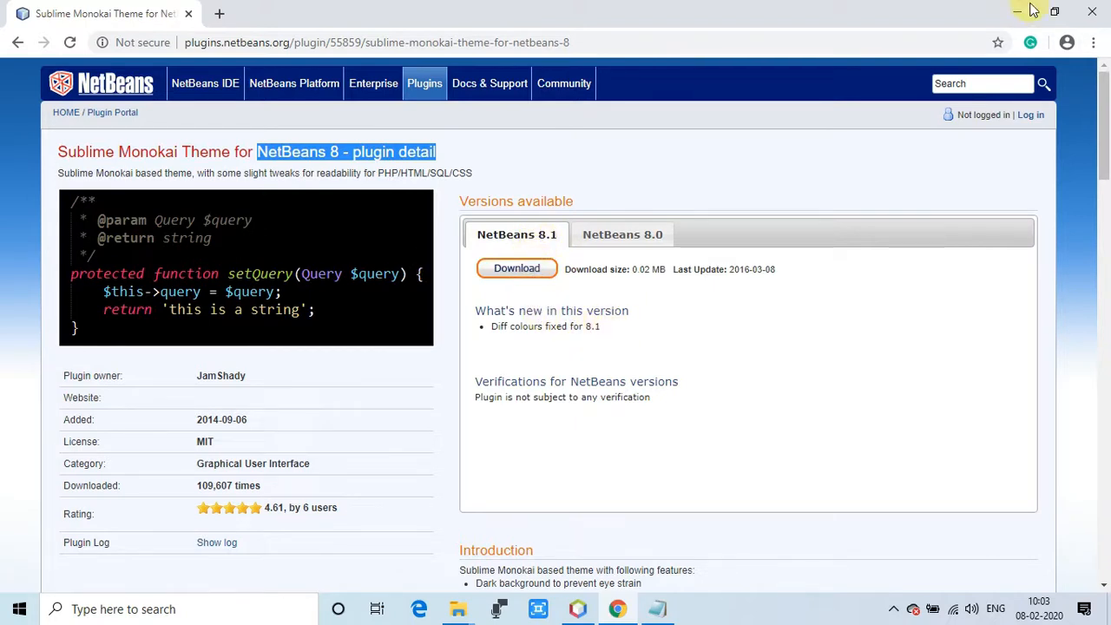
mouse_move(518, 267)
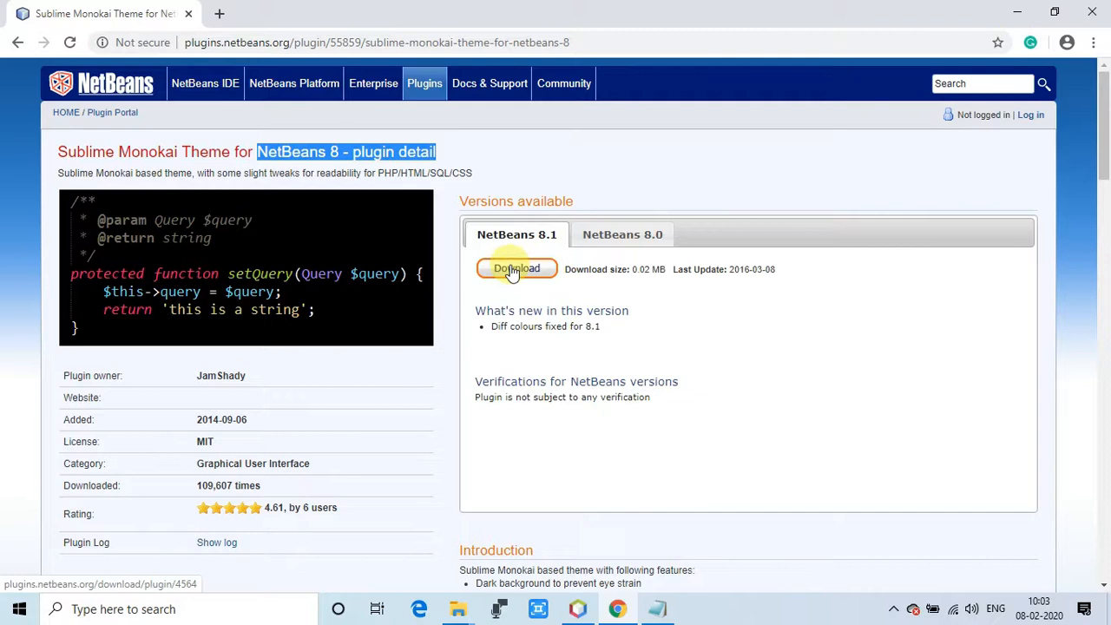
mouse_move(860, 145)
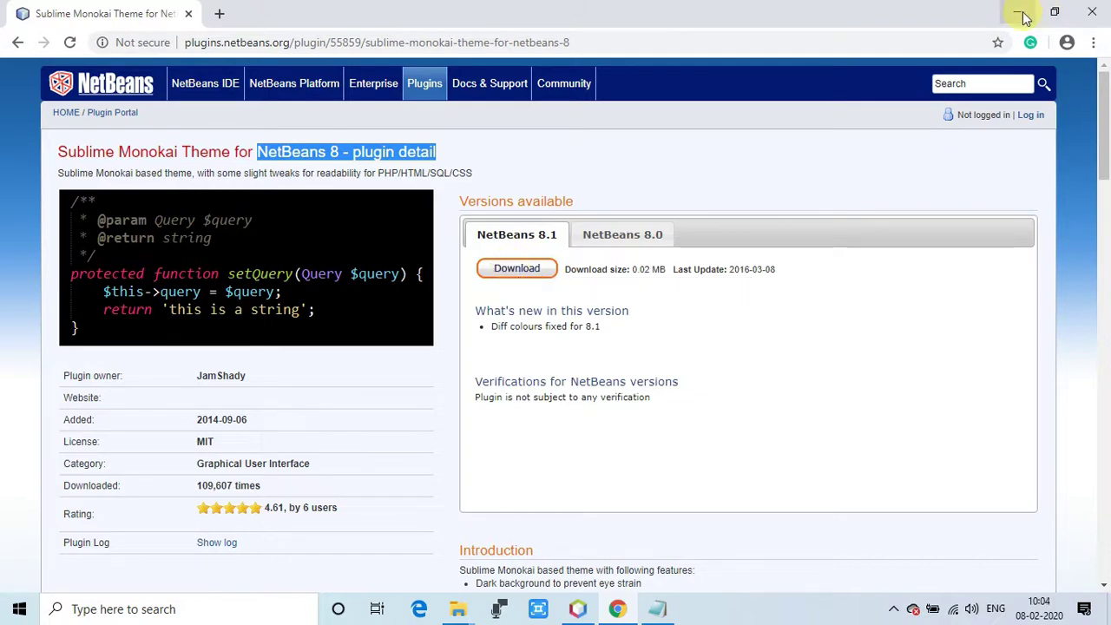
mouse_move(458, 607)
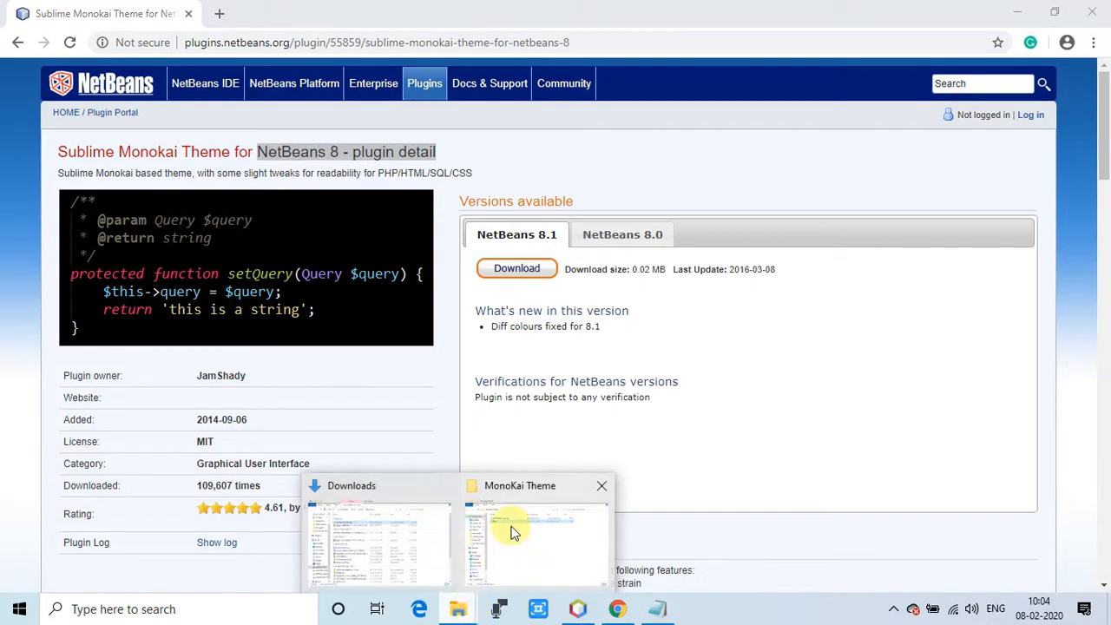
Step: Bring up the MonoKai Theme folder holding the downloaded monokai zip and note
click(521, 530)
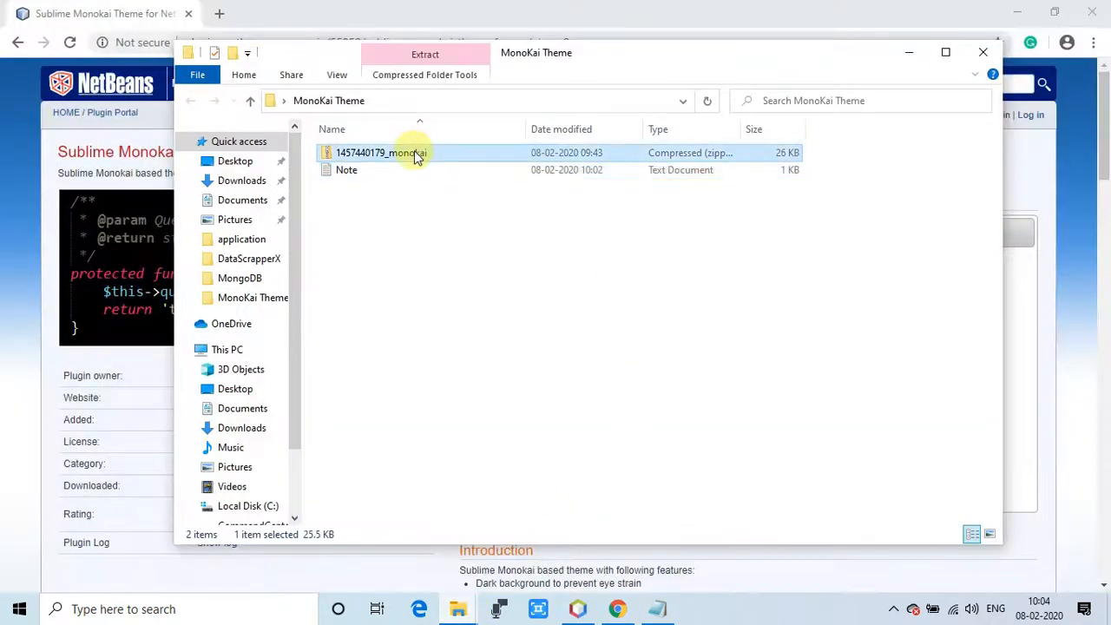
mouse_move(403, 154)
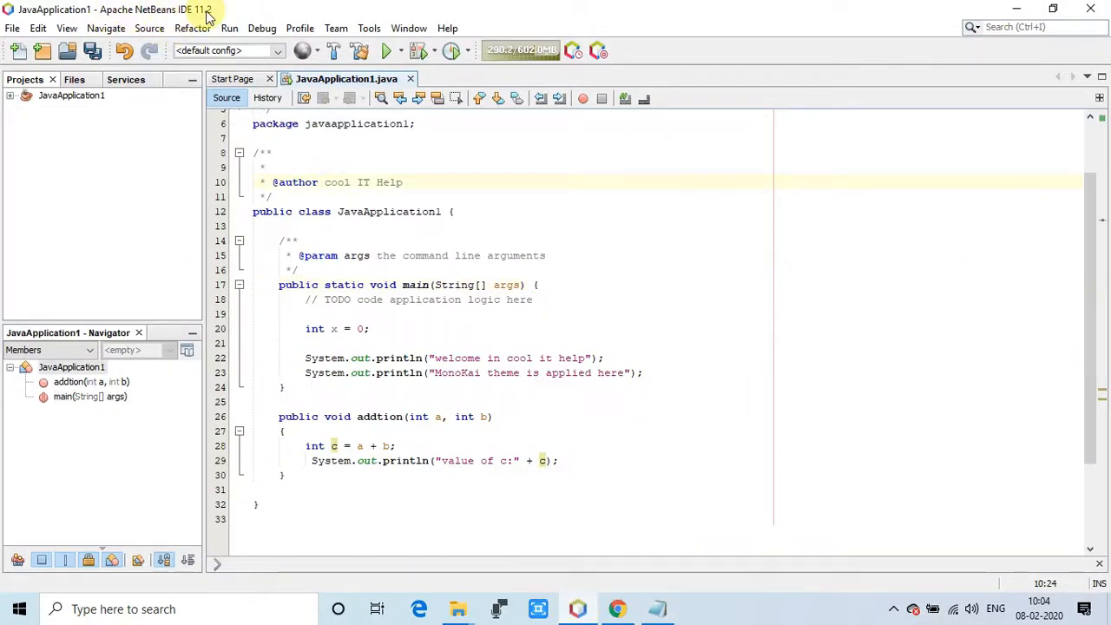
mouse_move(246, 217)
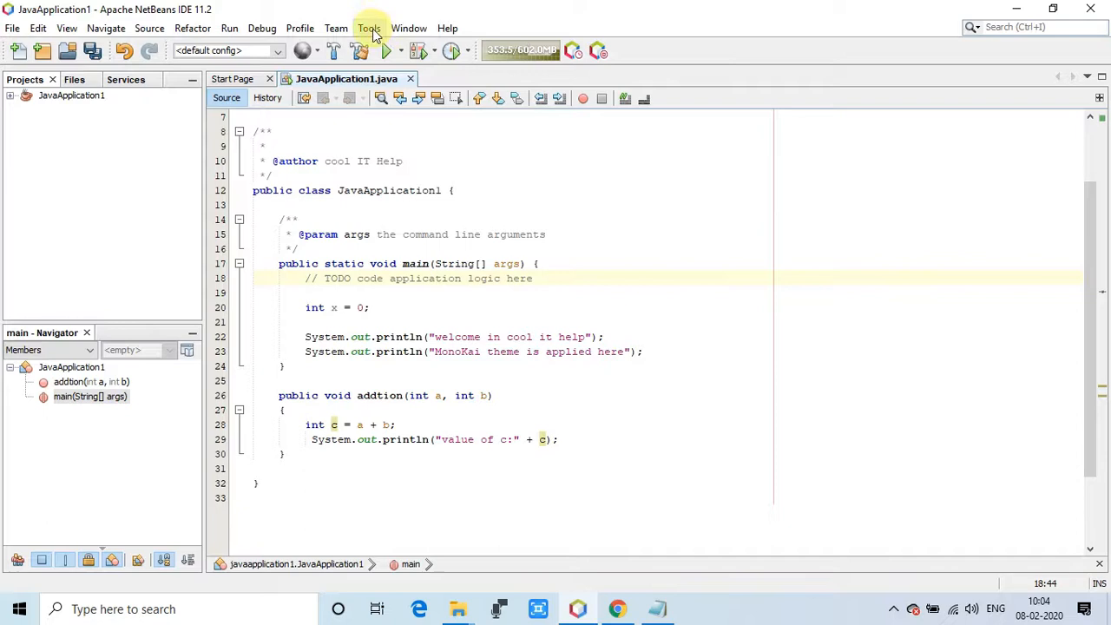
mouse_move(379, 27)
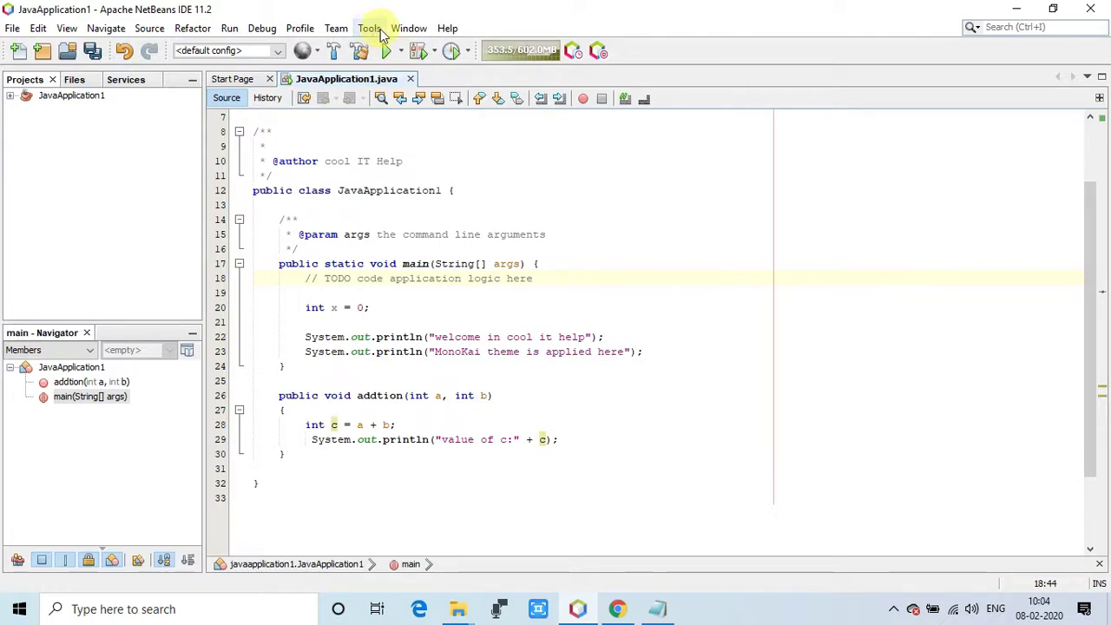
Step: Reach the Appearance category of the IDE Options dialog via Tools > Options
click(369, 28)
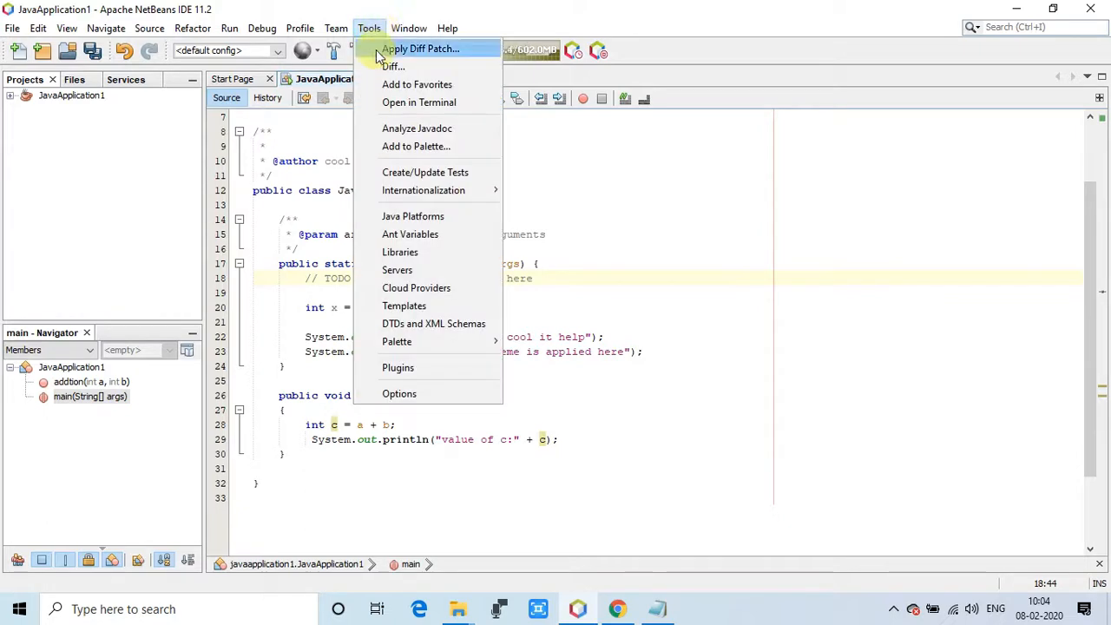
mouse_move(434, 323)
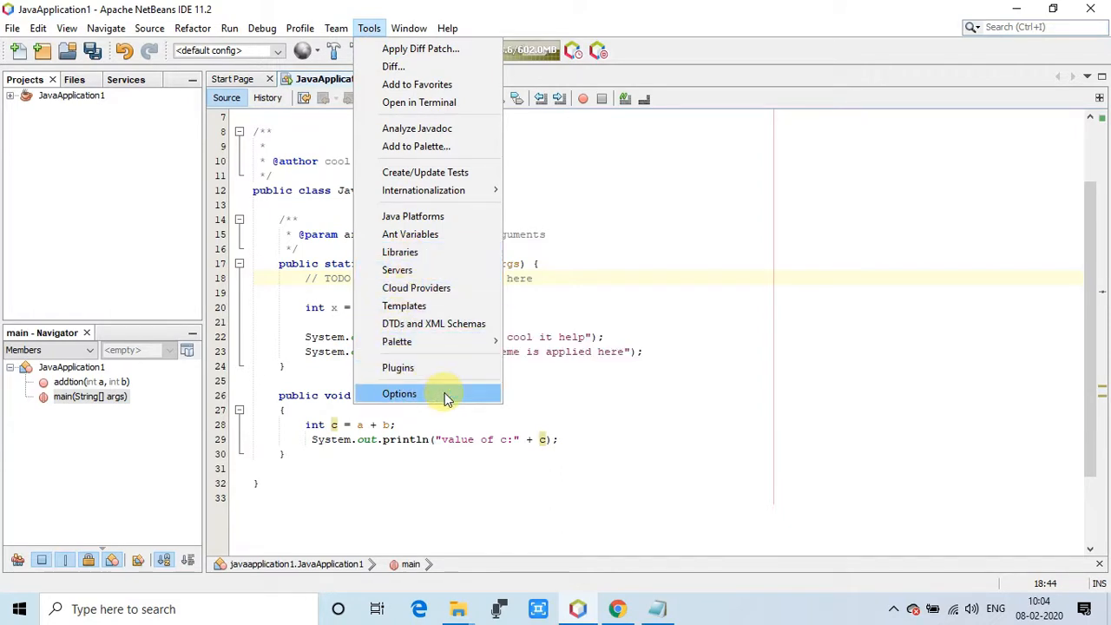
click(400, 393)
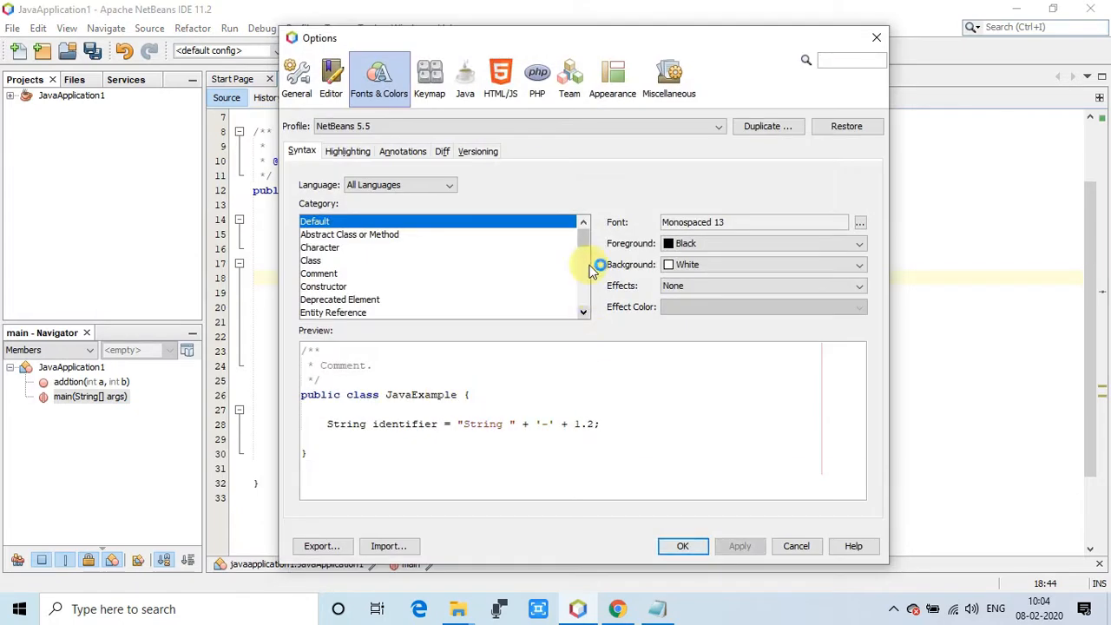
mouse_move(608, 170)
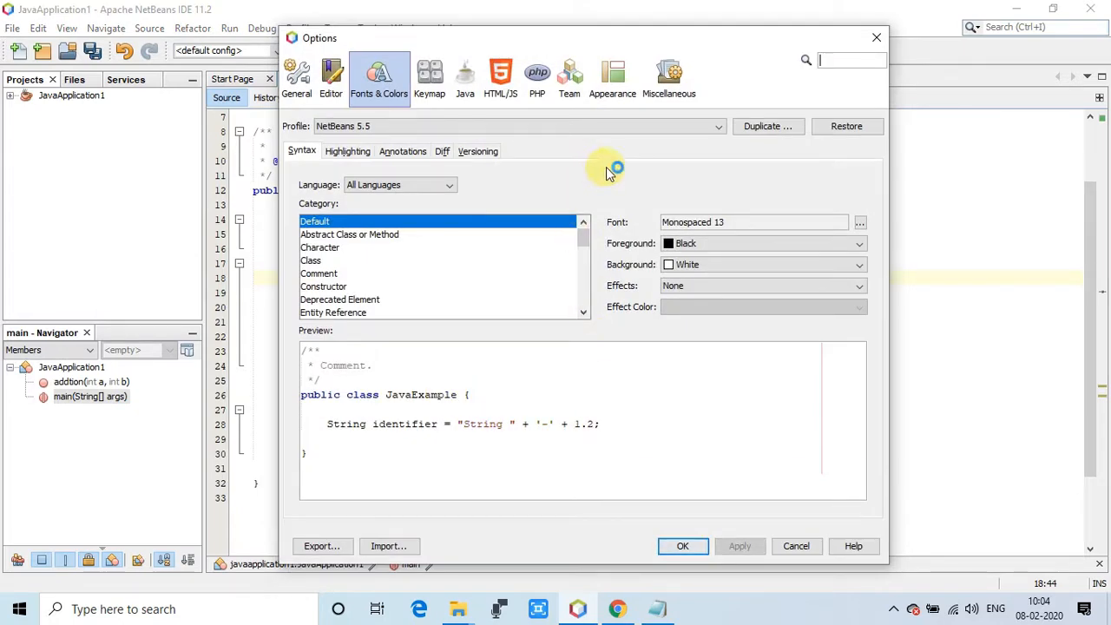
click(719, 125)
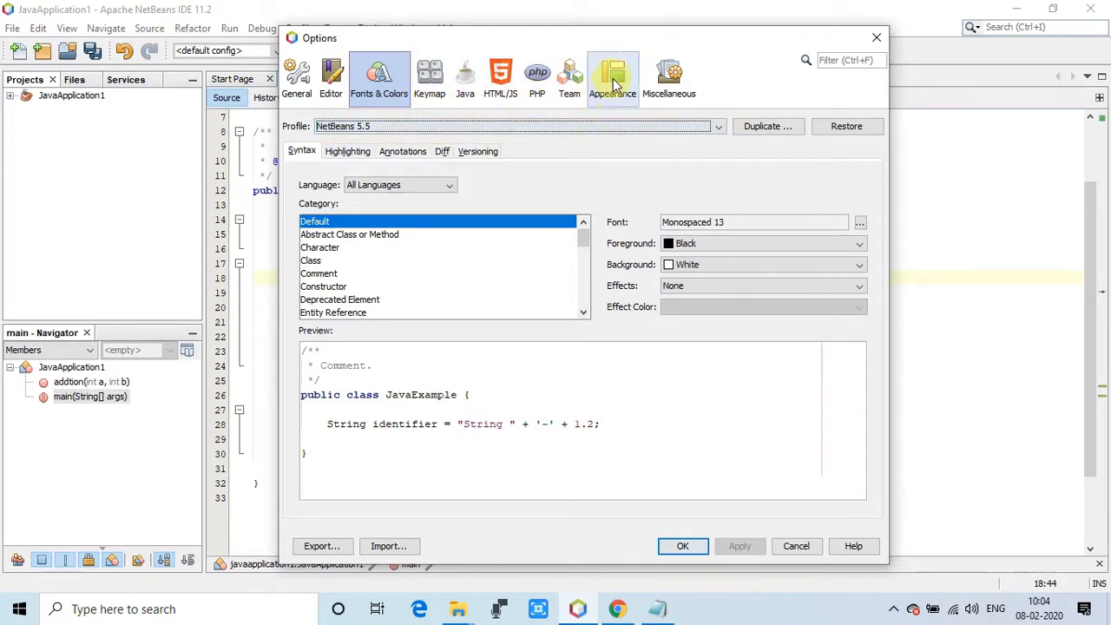
click(611, 78)
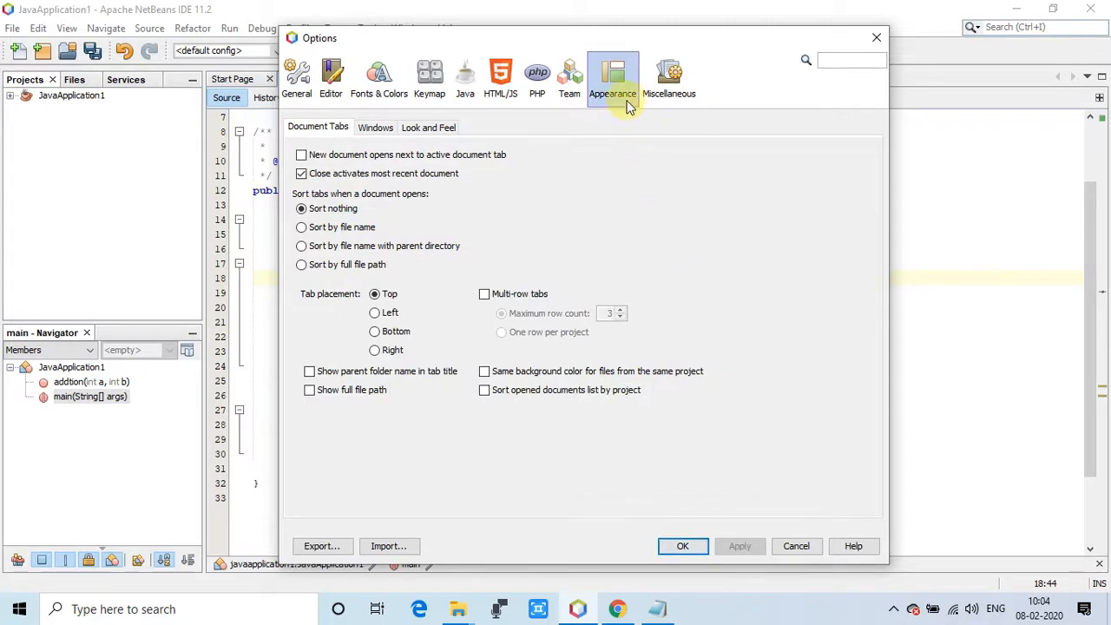
mouse_move(622, 99)
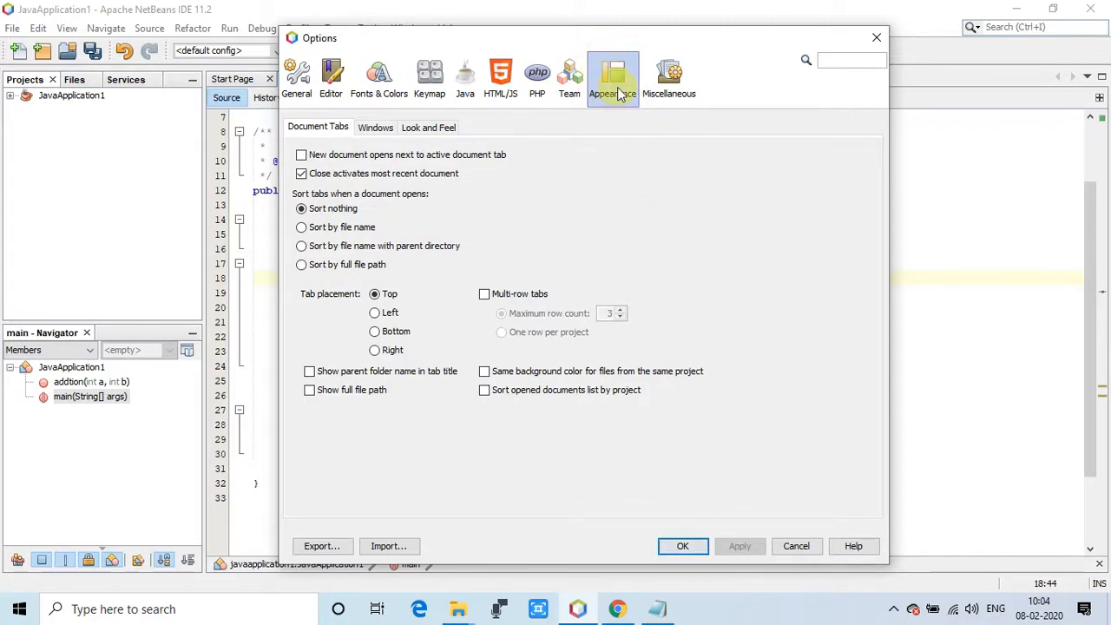
mouse_move(650, 210)
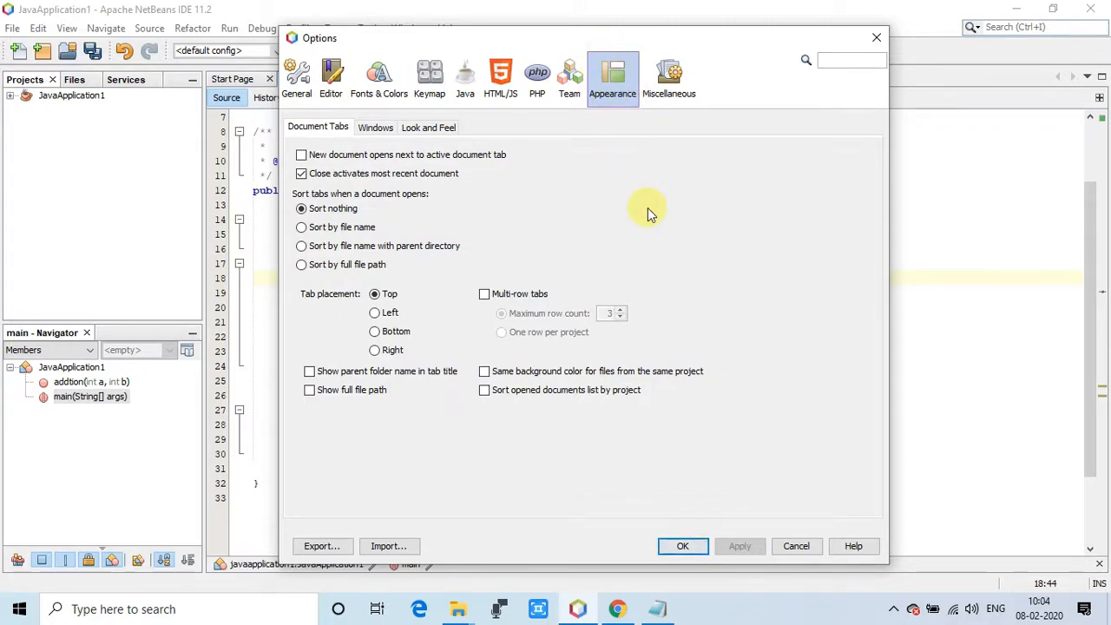
mouse_move(420, 549)
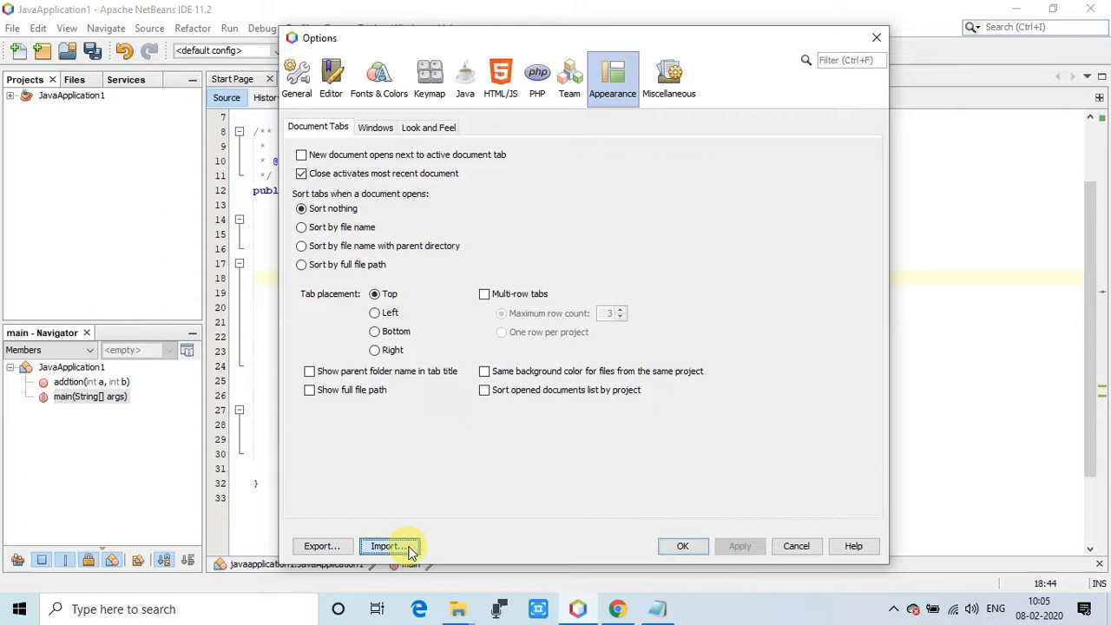
click(389, 545)
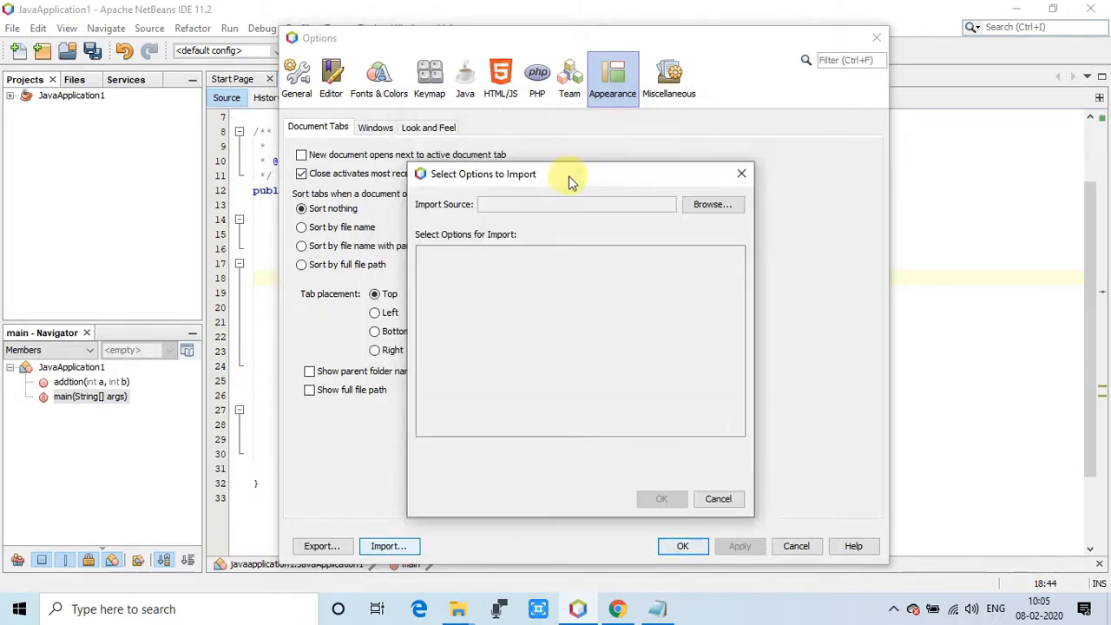
drag(482, 174, 493, 139)
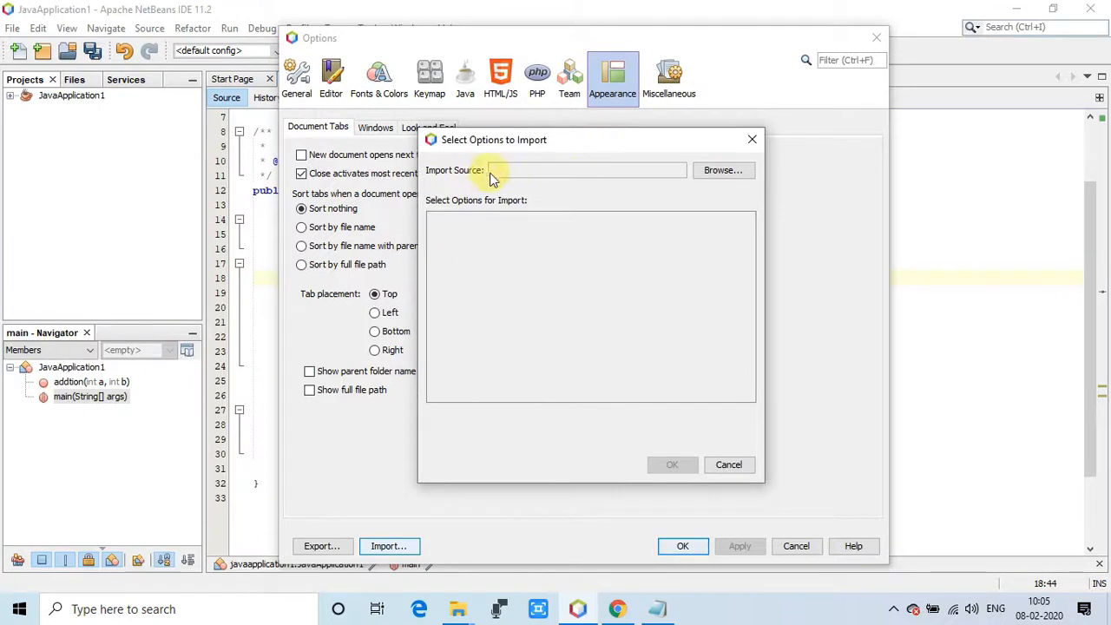
mouse_move(722, 171)
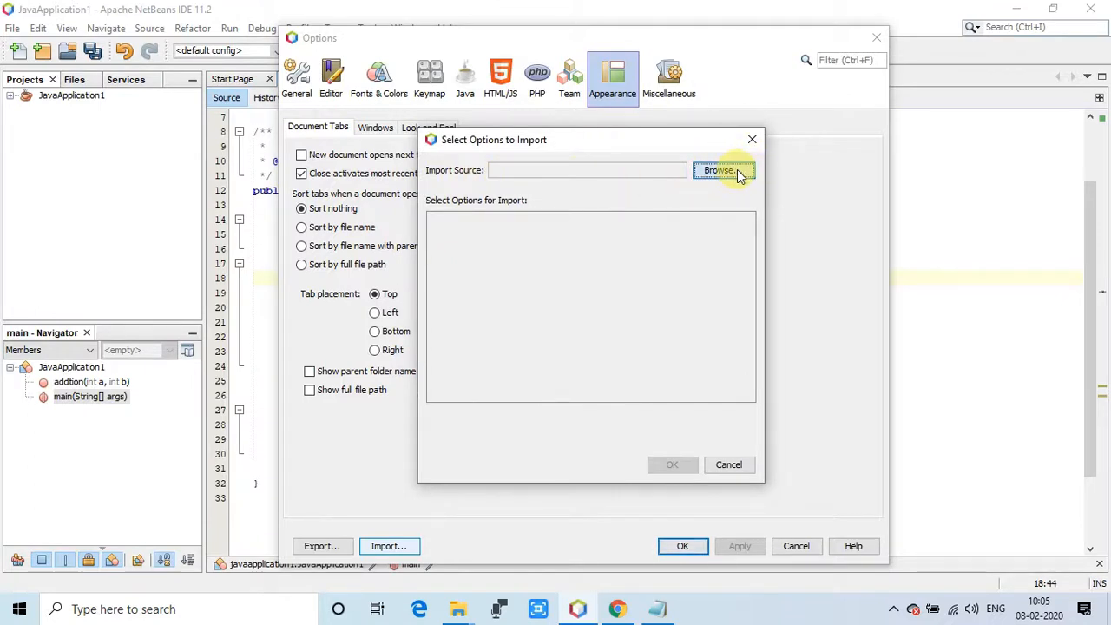
click(724, 170)
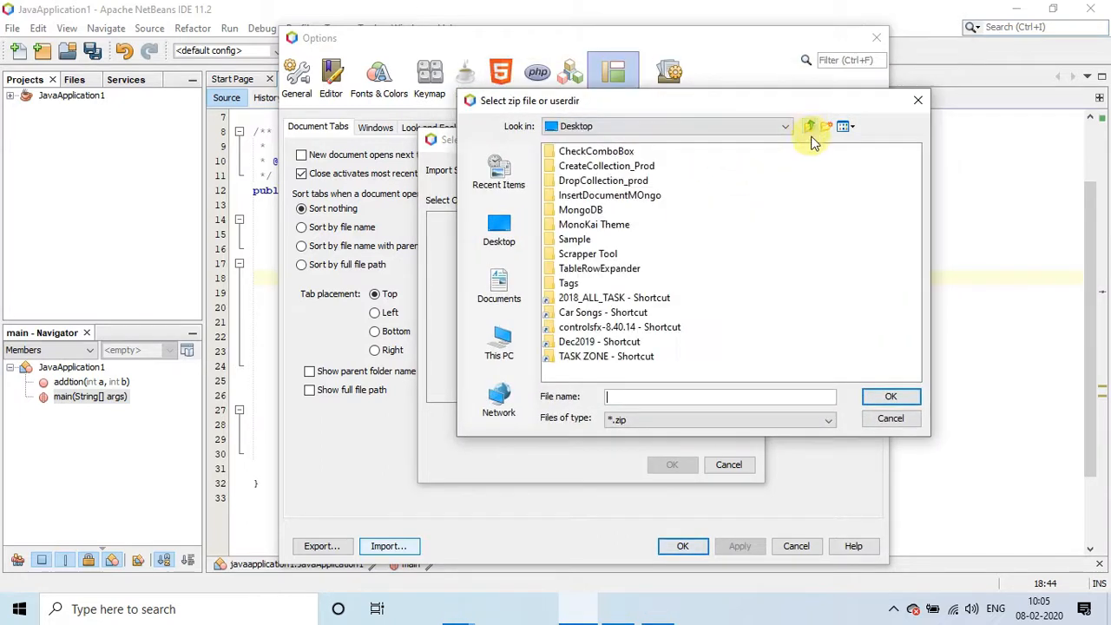
double_click(594, 224)
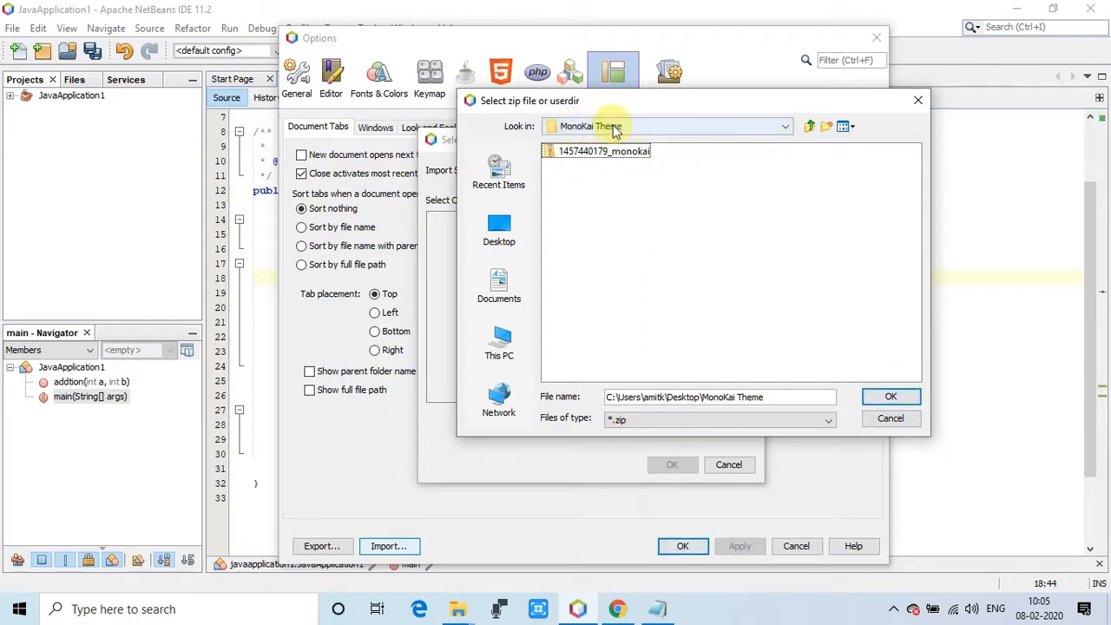
click(604, 151)
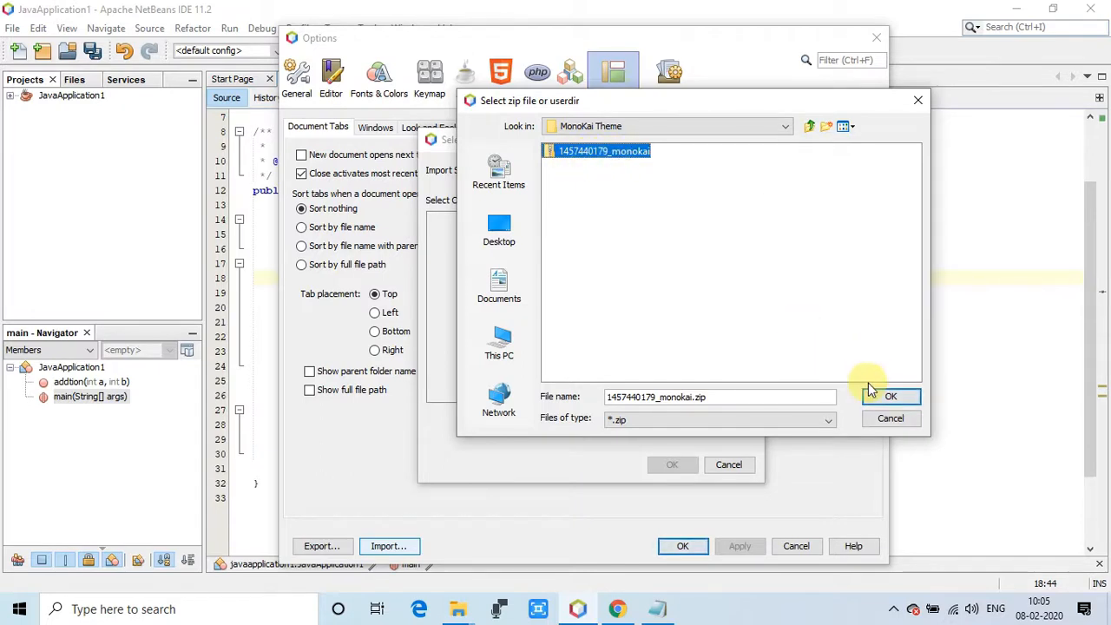
mouse_move(891, 396)
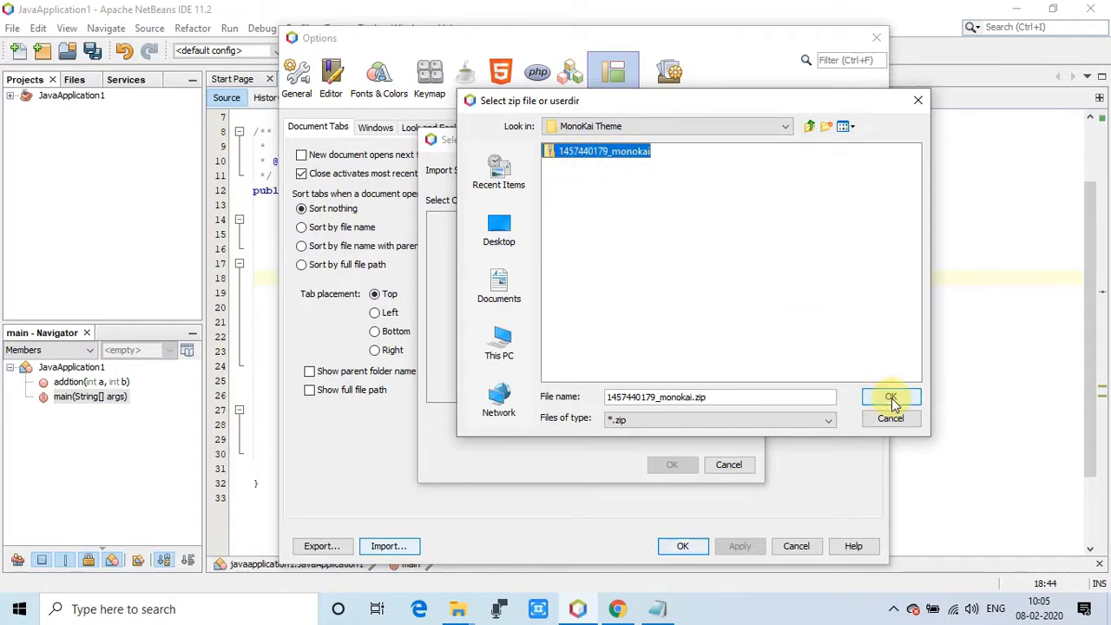
click(891, 396)
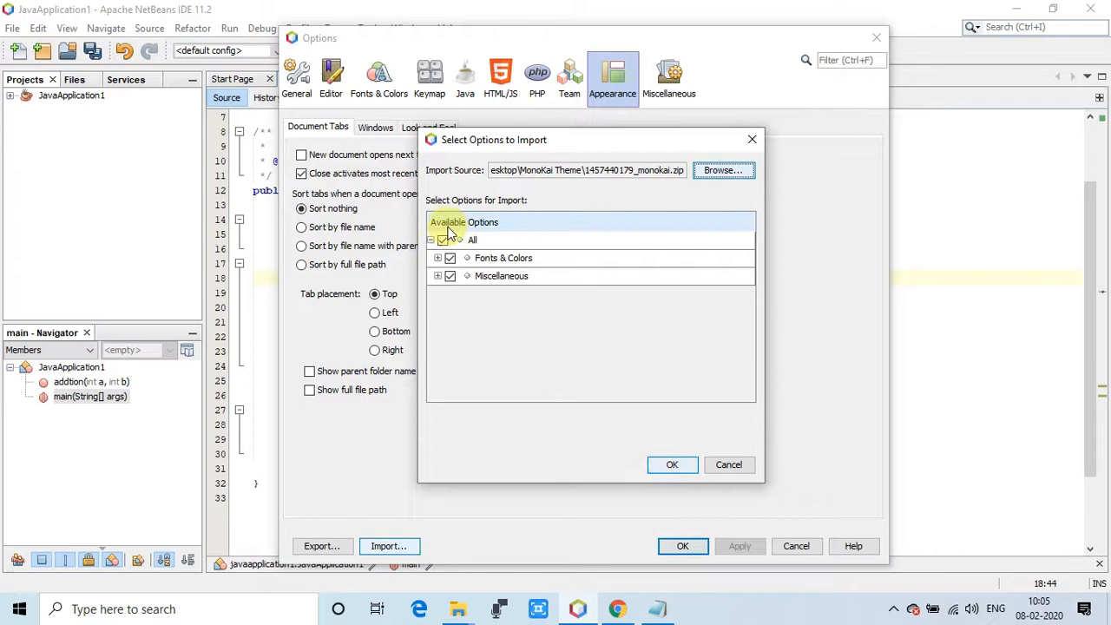
Step: Keep Monokai checked under Fonts & Colors and confirm the options to import
click(437, 257)
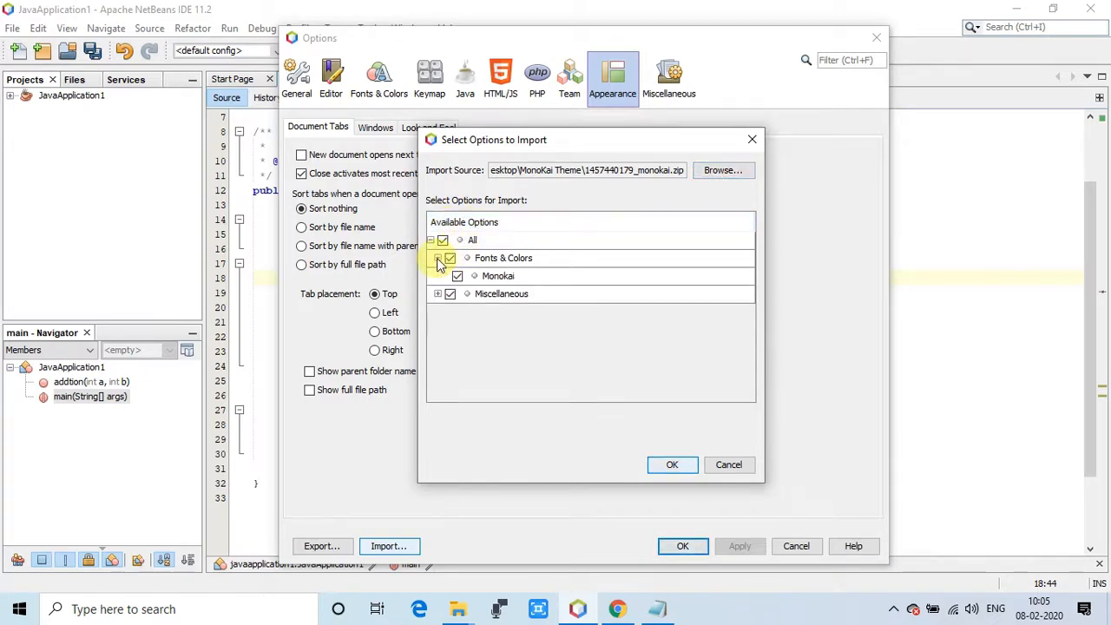
click(498, 274)
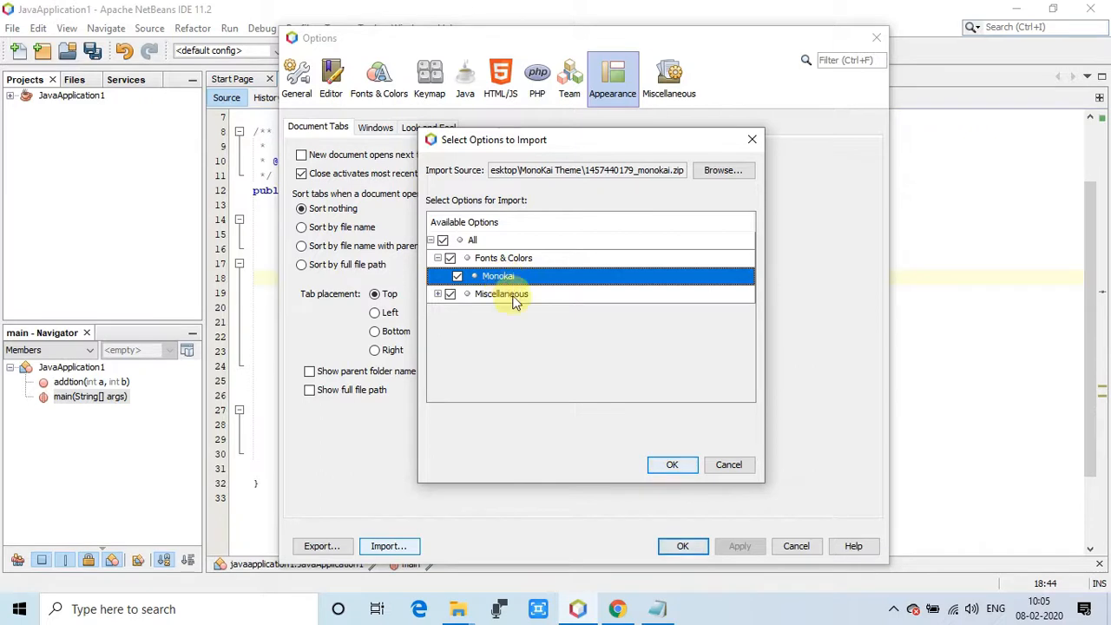
click(438, 293)
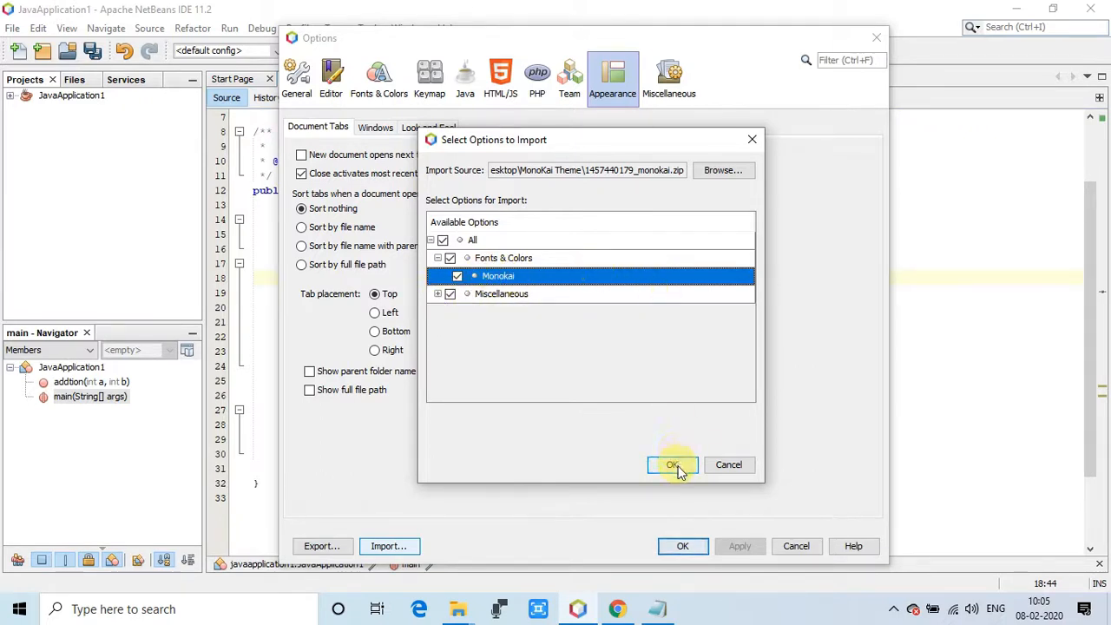
click(672, 466)
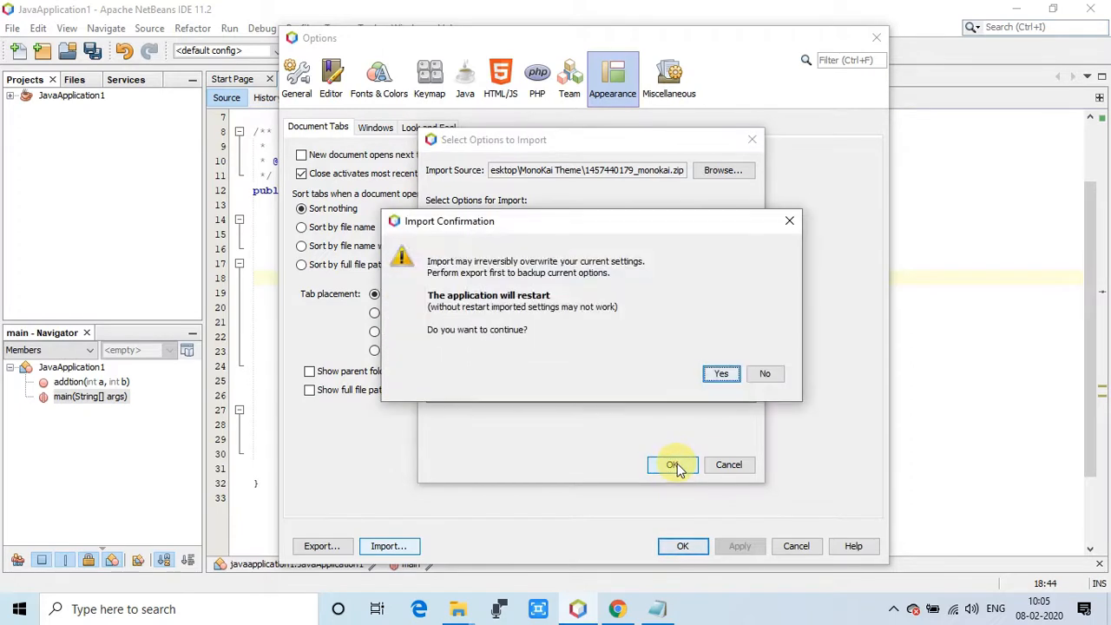
mouse_move(490, 274)
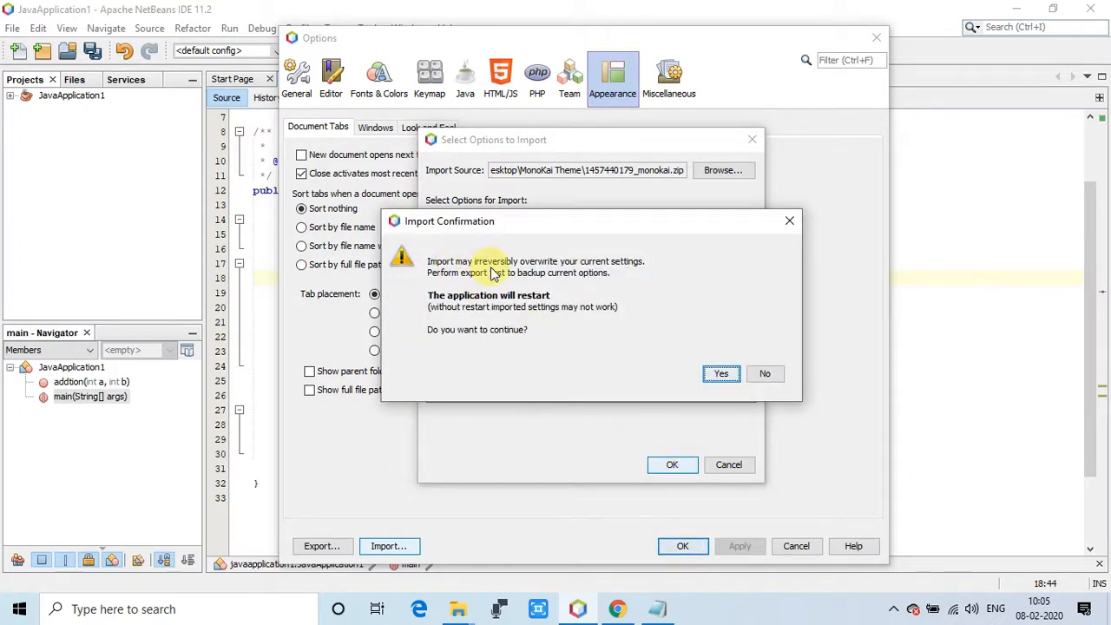
mouse_move(678, 350)
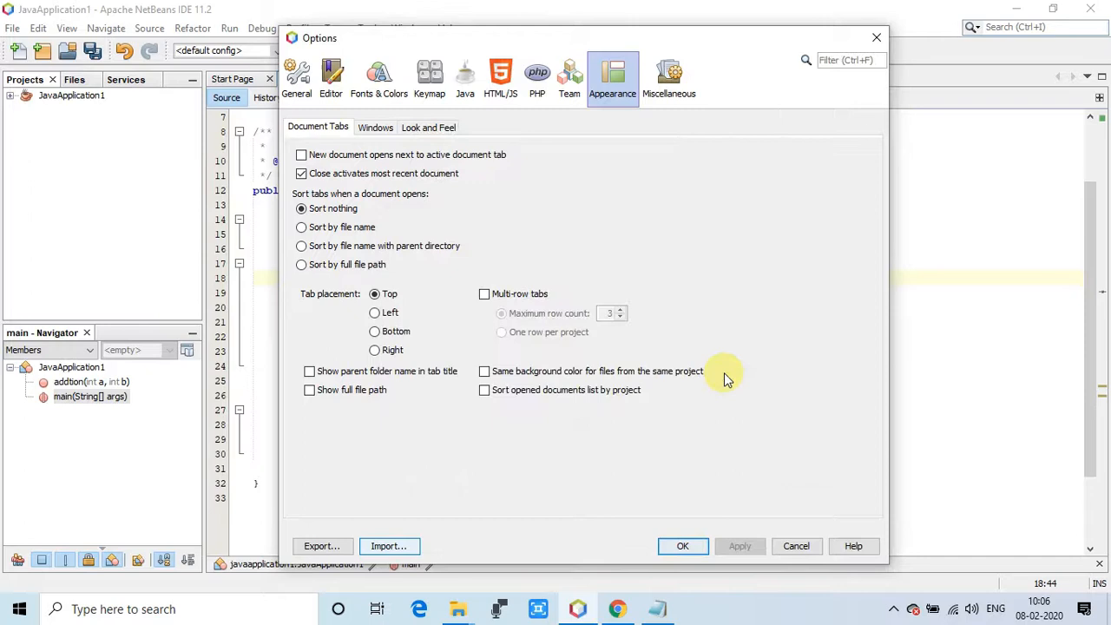
Step: Confirm the import and save all open files so NetBeans can restart
click(683, 545)
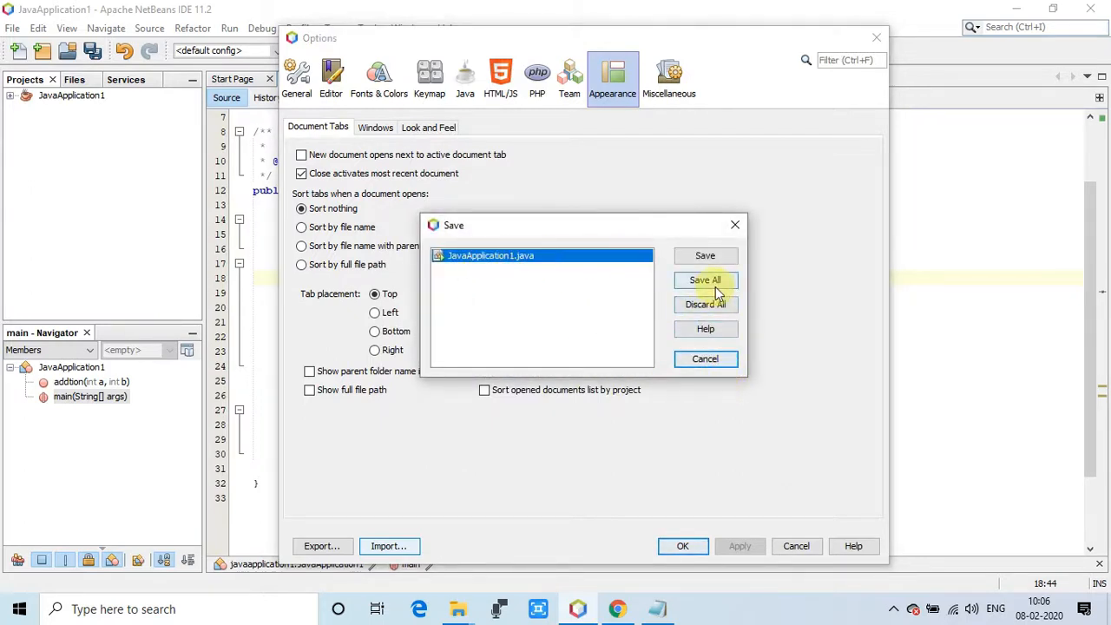
click(705, 280)
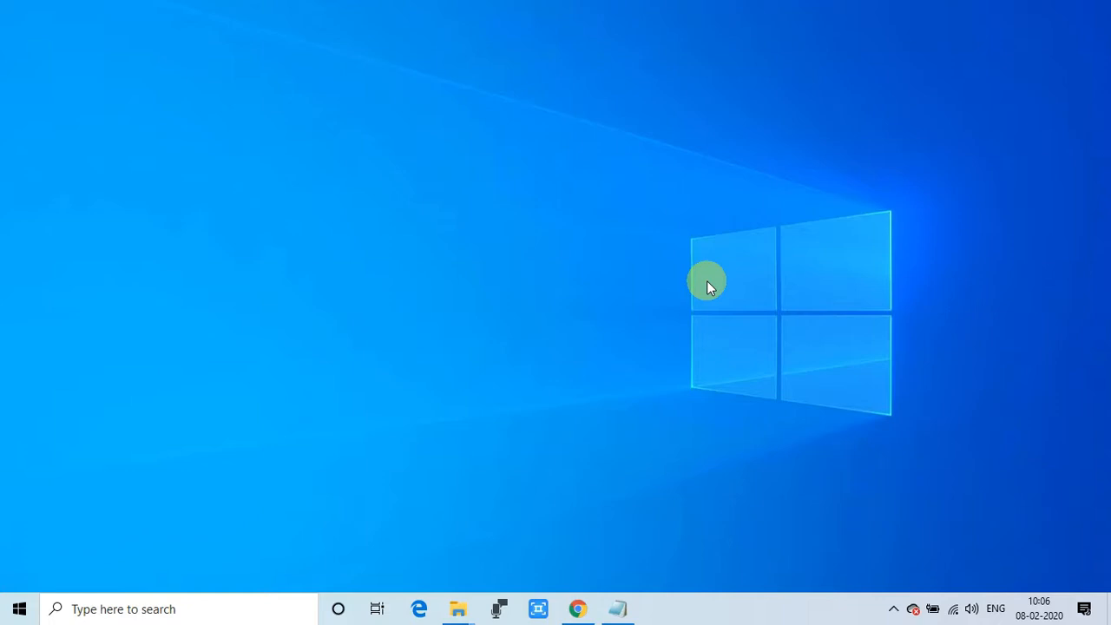
Step: Return to the restarted NetBeans IDE showing its Start Page
click(658, 608)
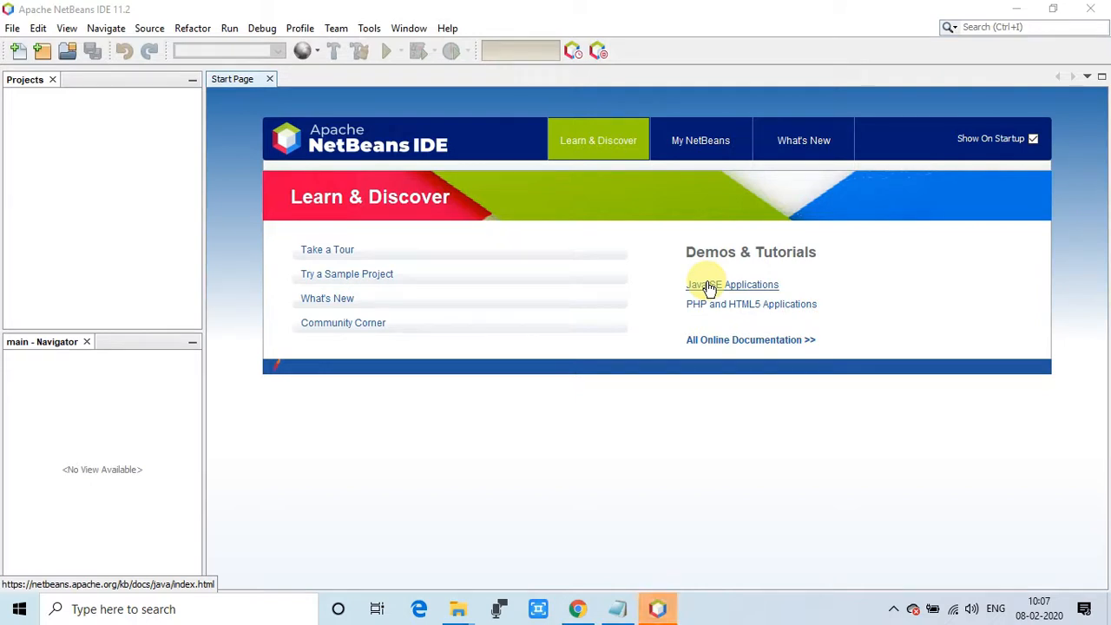
mouse_move(426, 113)
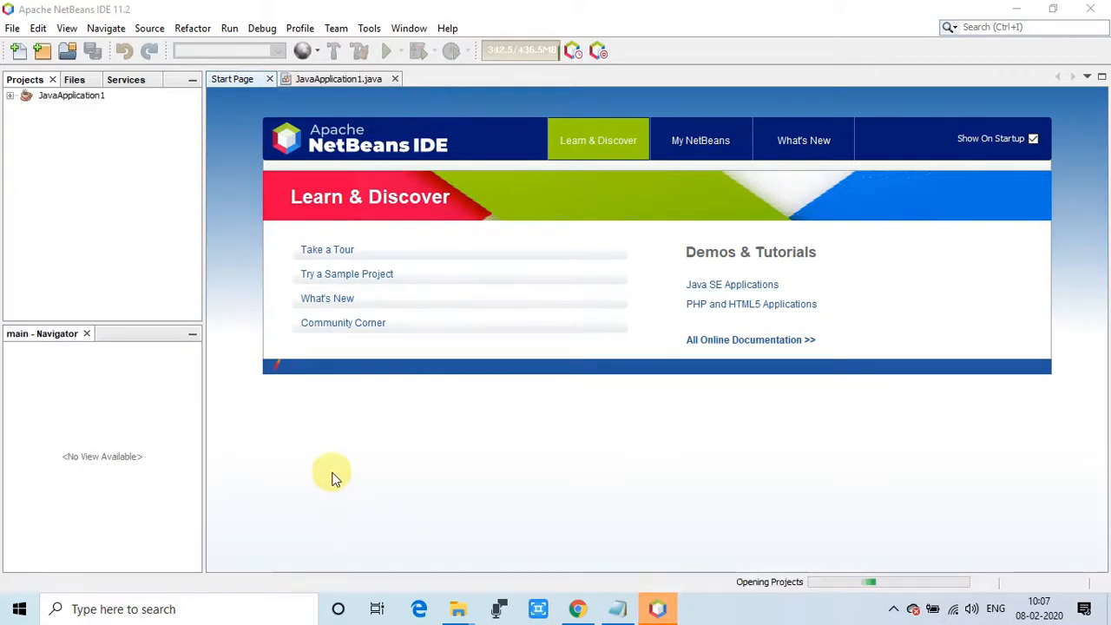
mouse_move(122, 135)
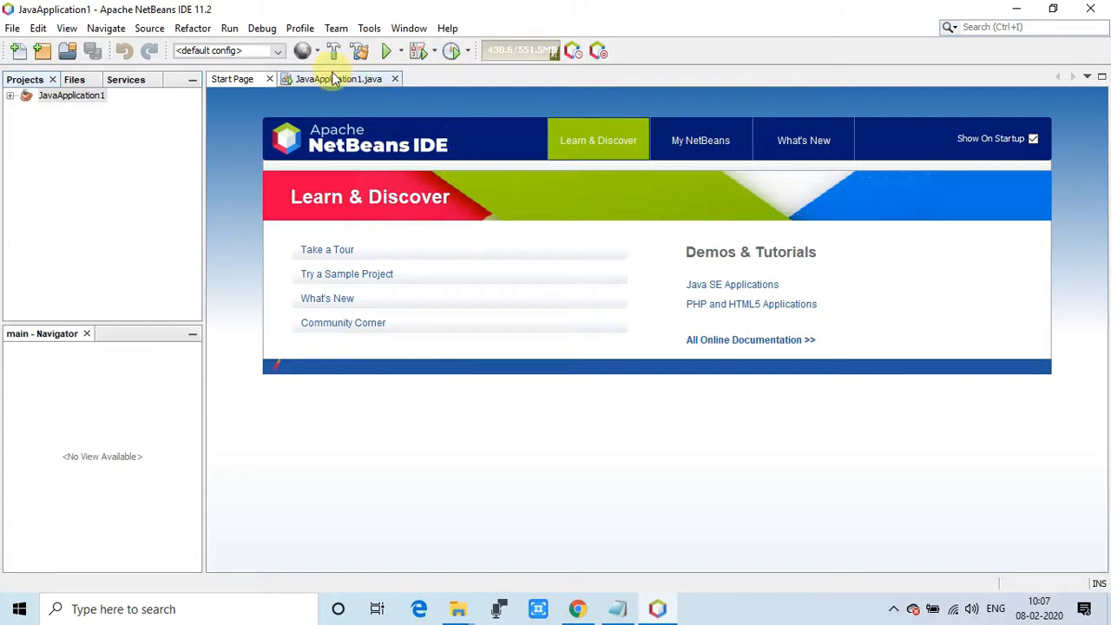
Step: View JavaApplication1.java in the editor, now rendered in the dark Monokai colour scheme
click(333, 80)
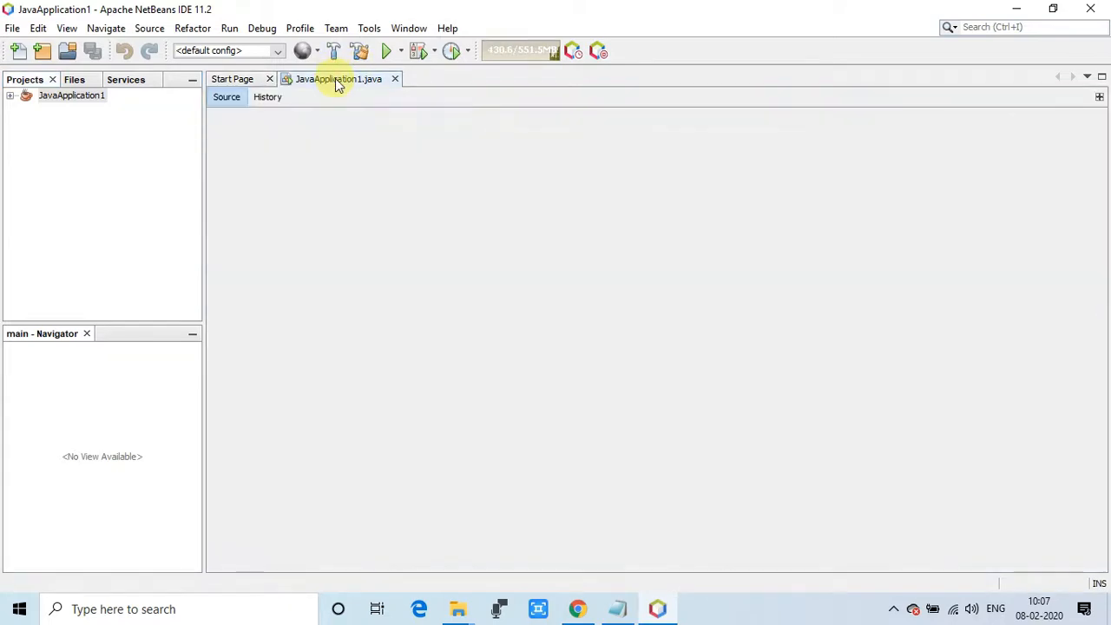
click(337, 80)
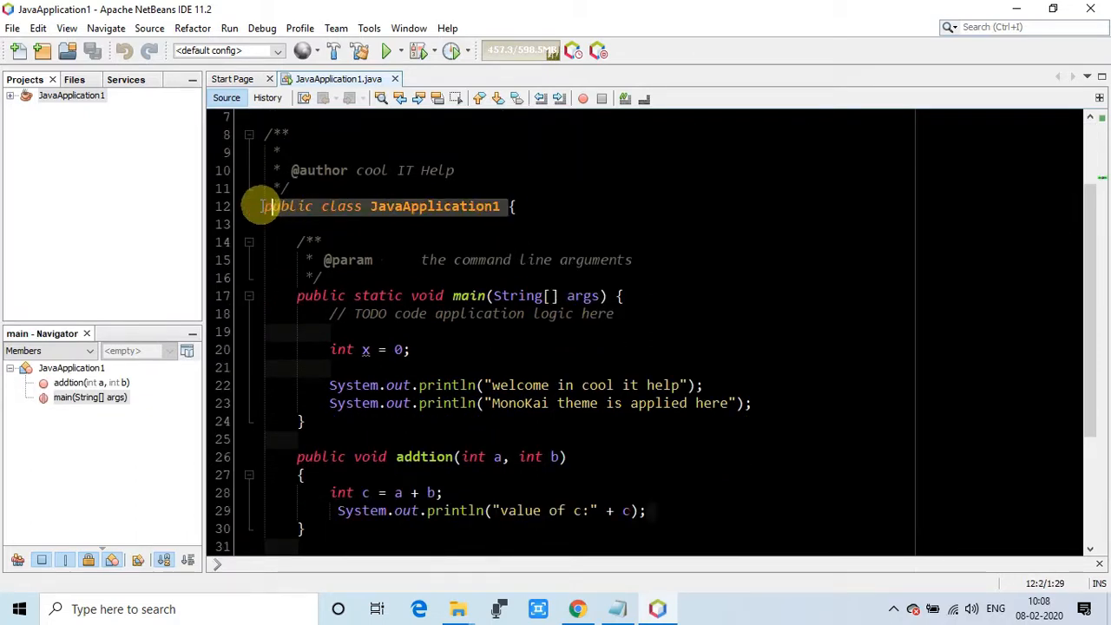
mouse_move(540, 228)
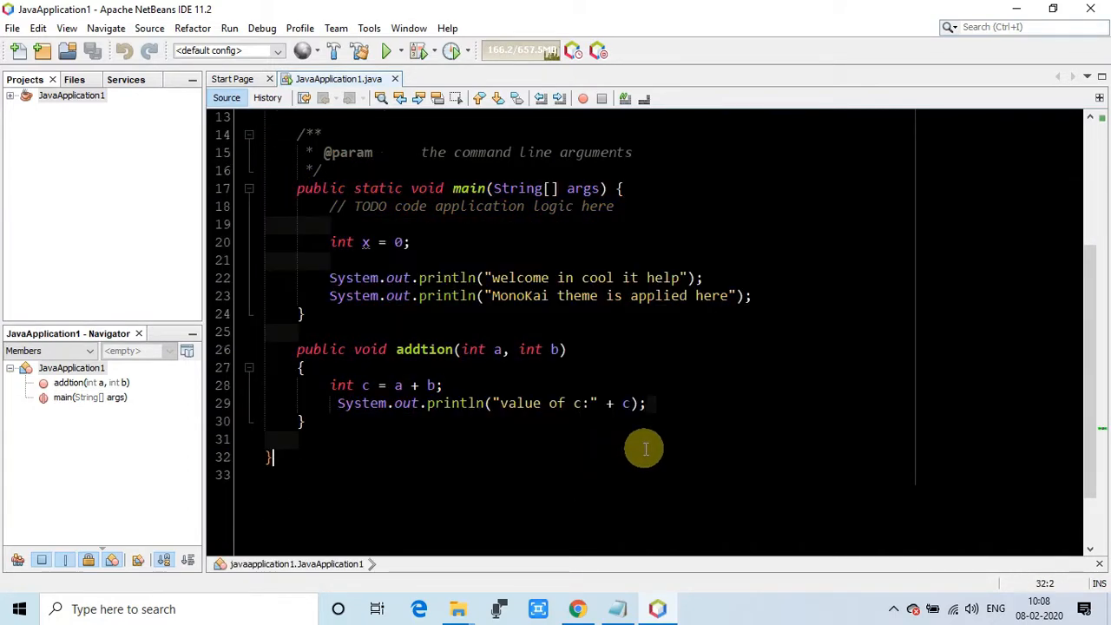
scroll(up, 3)
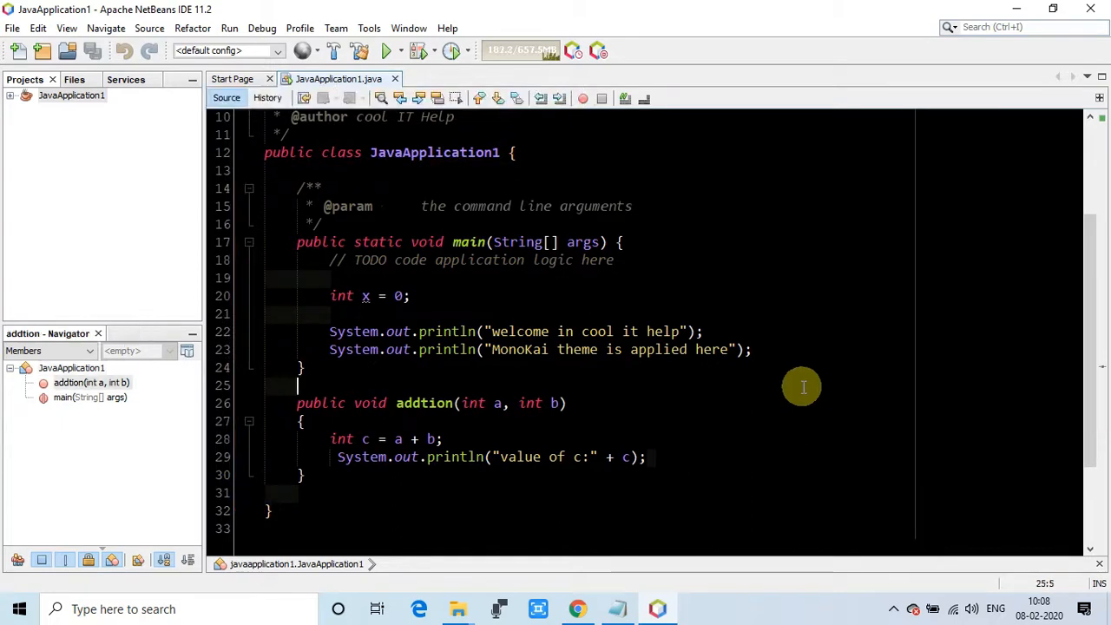
scroll(up, 3)
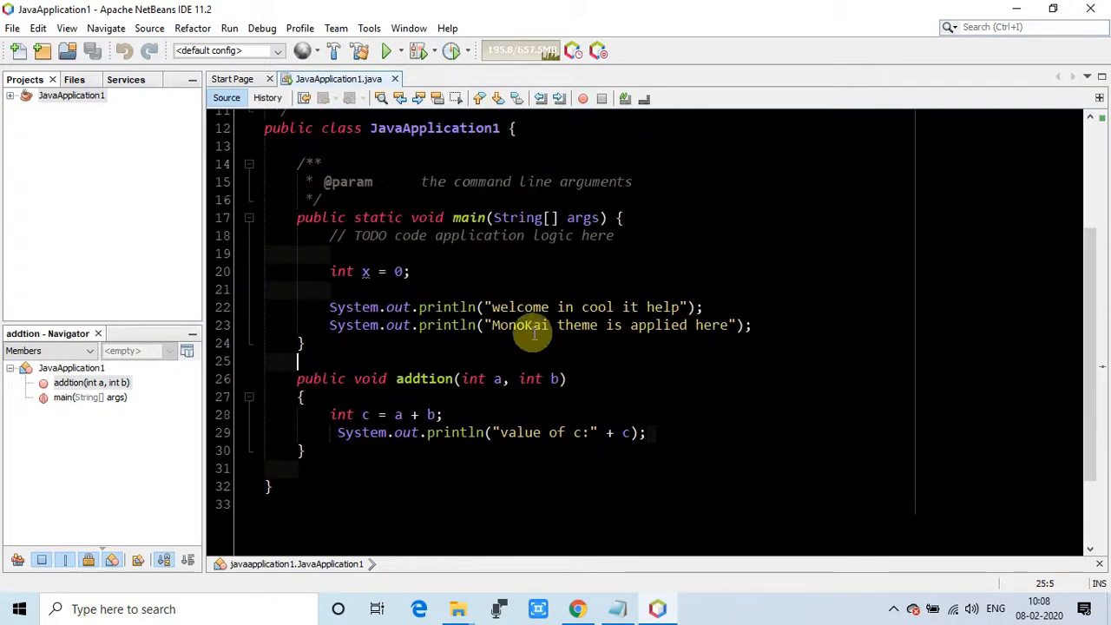
mouse_move(695, 470)
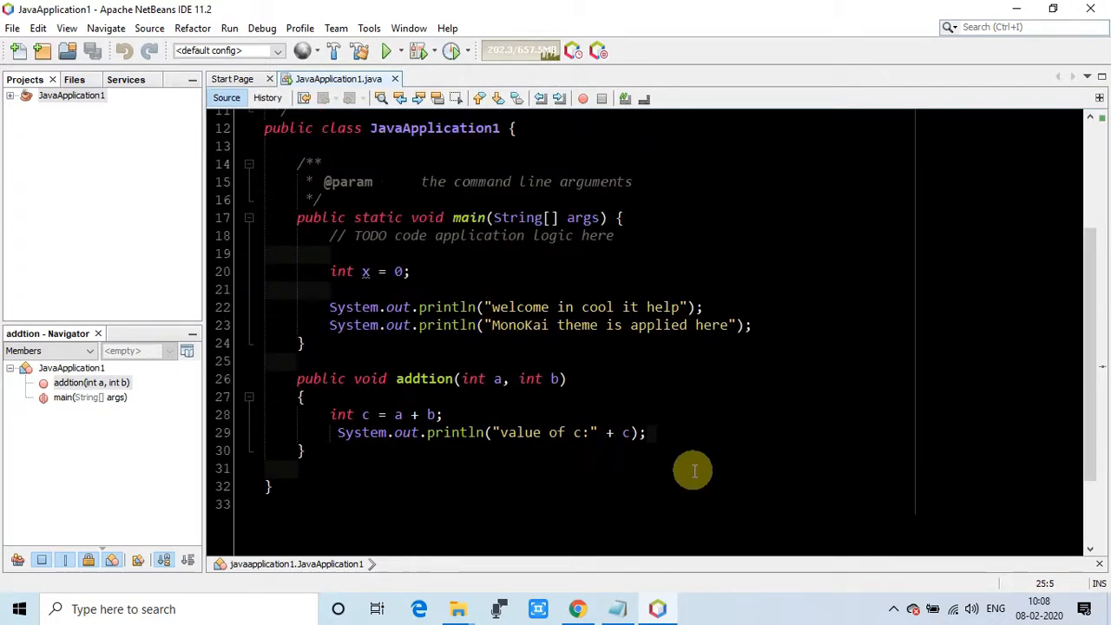
scroll(up, 3)
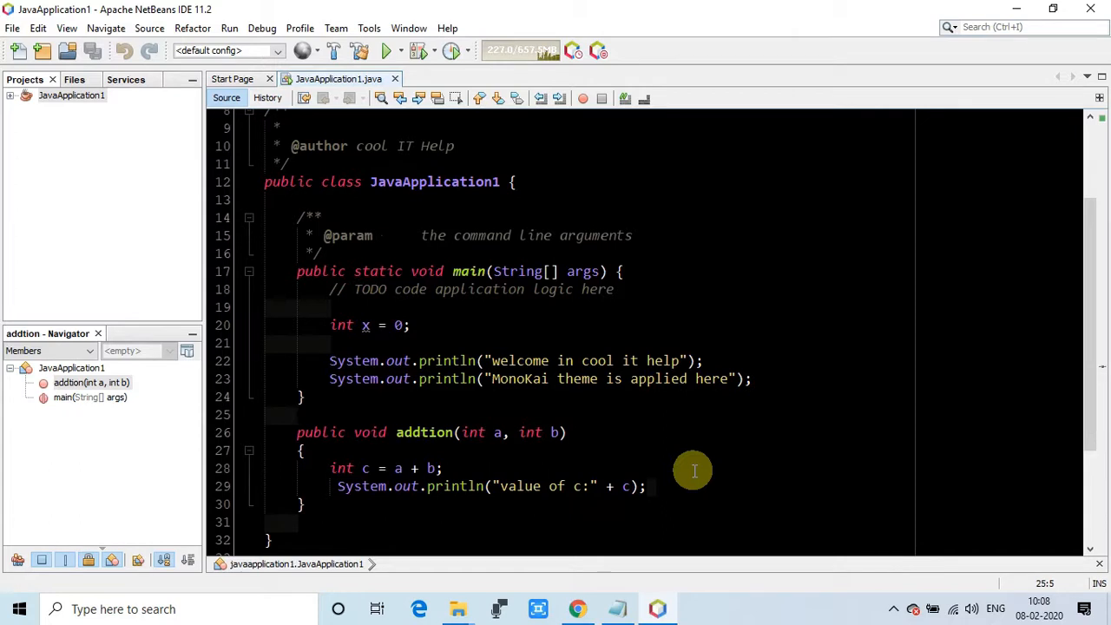
click(299, 415)
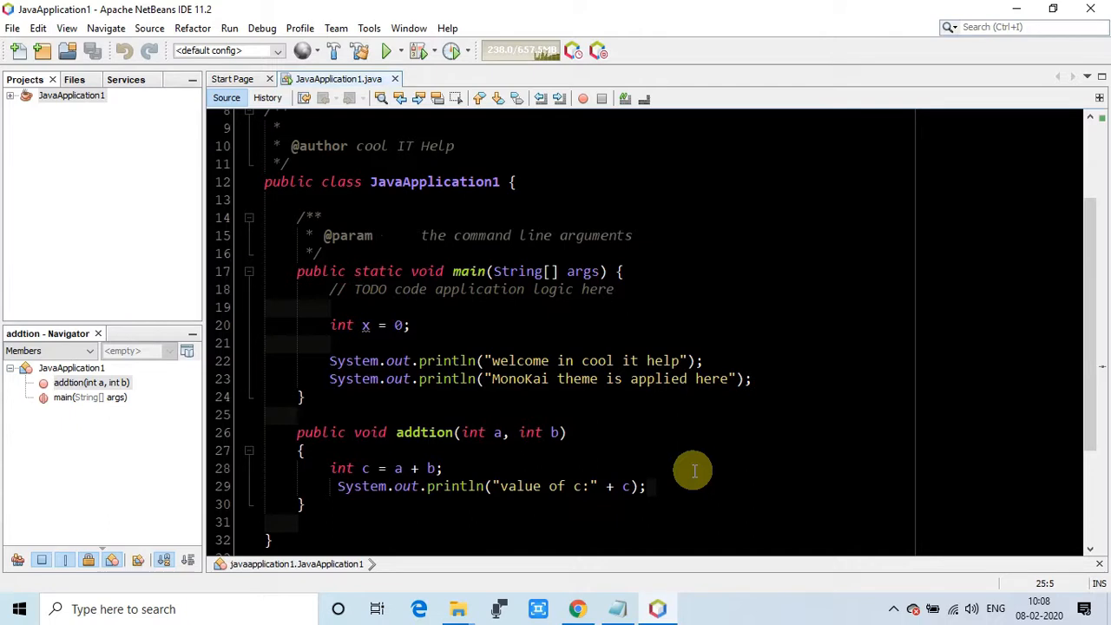
click(299, 414)
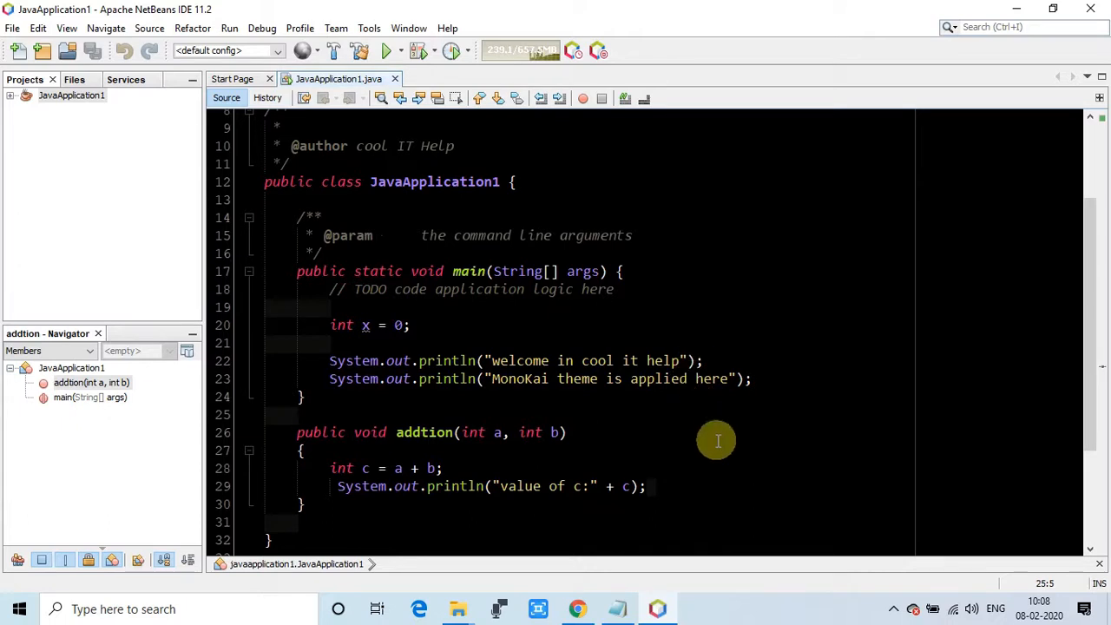
click(299, 414)
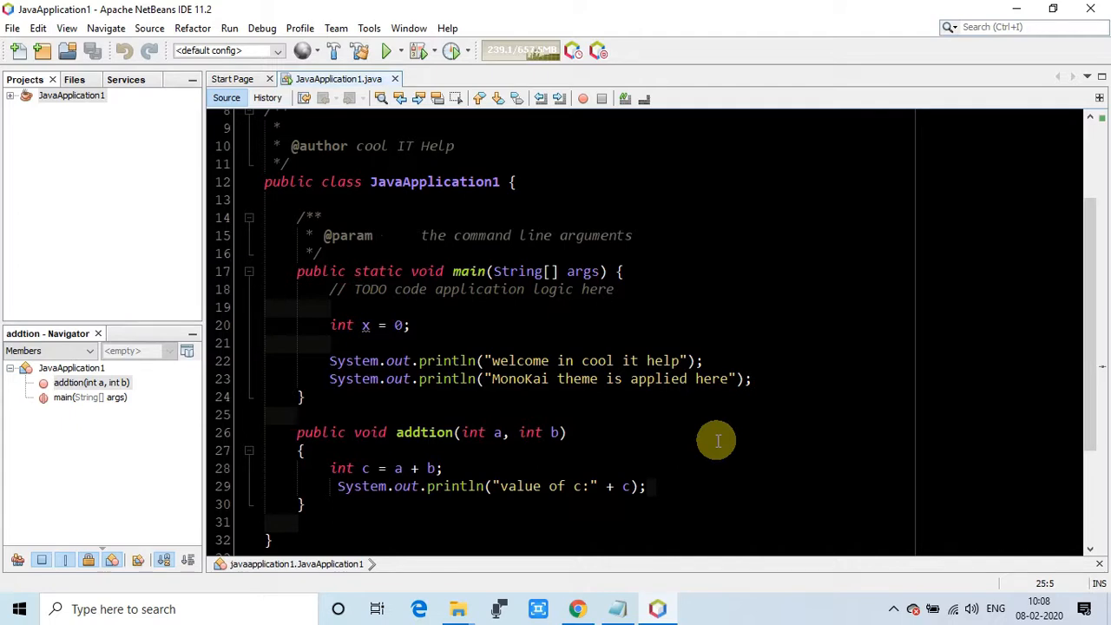
click(298, 414)
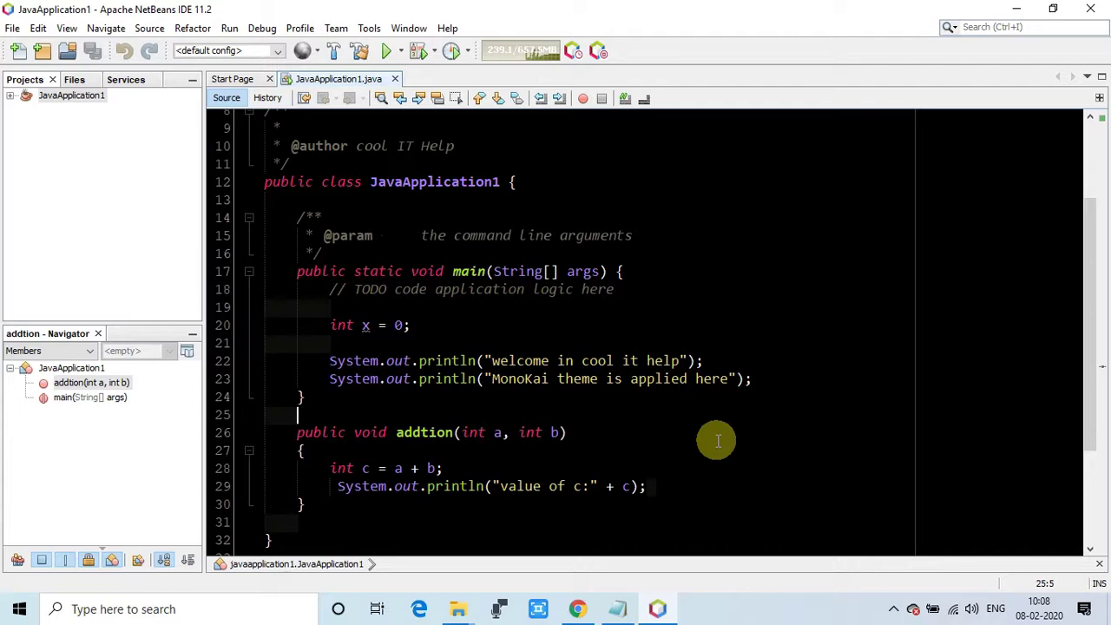